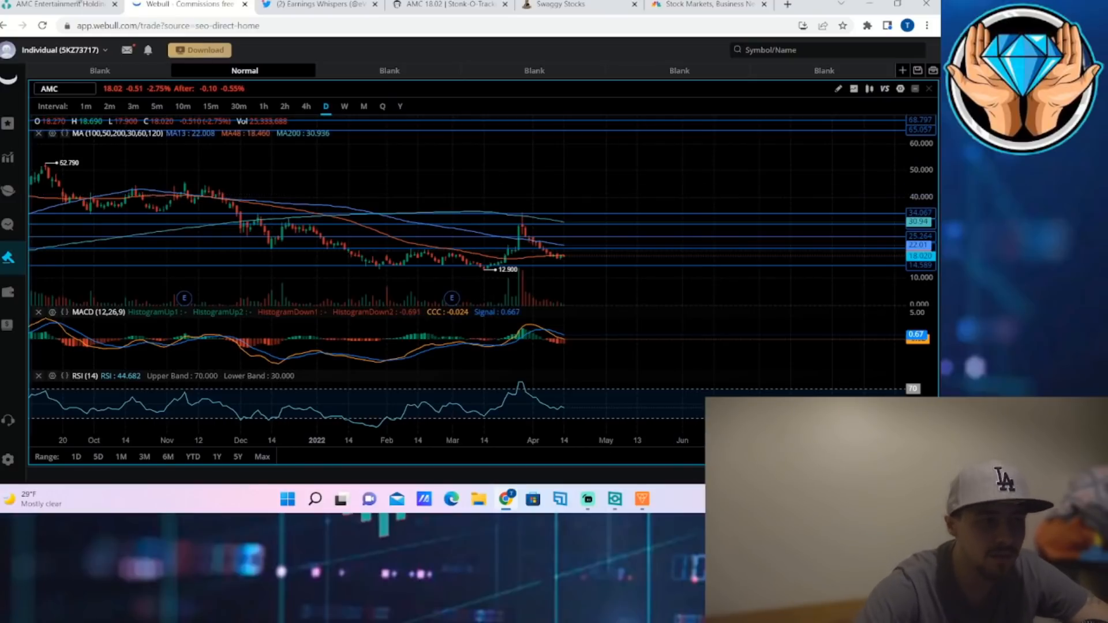
- Open the Earnings Whispers most-anticipated earnings calendar image for the week of April 18, 2022
left_click(318, 6)
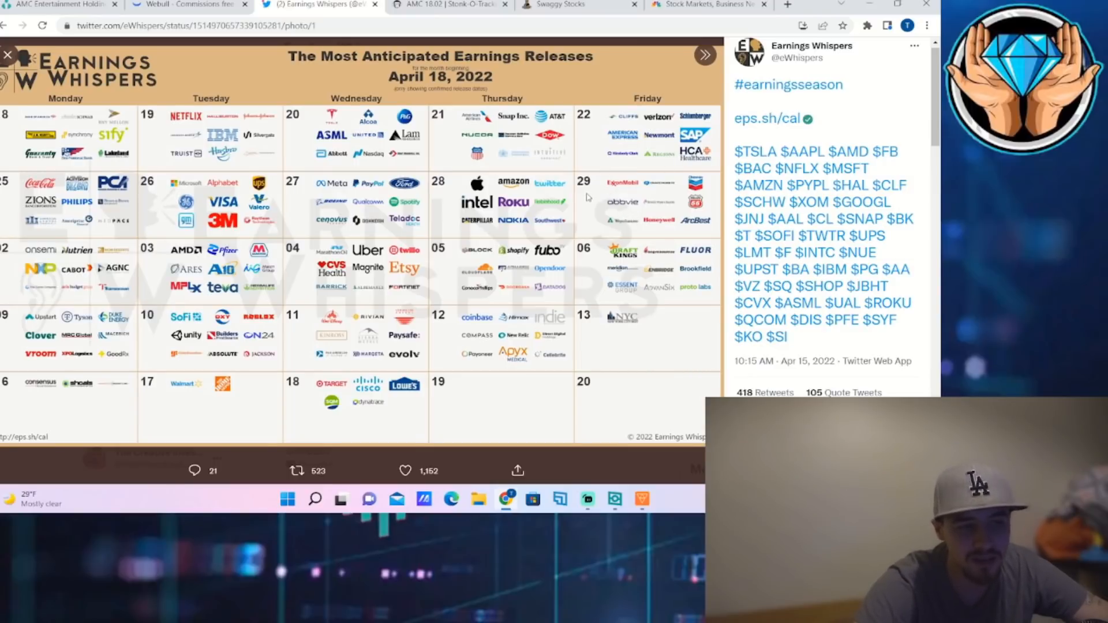
mouse_move(606, 189)
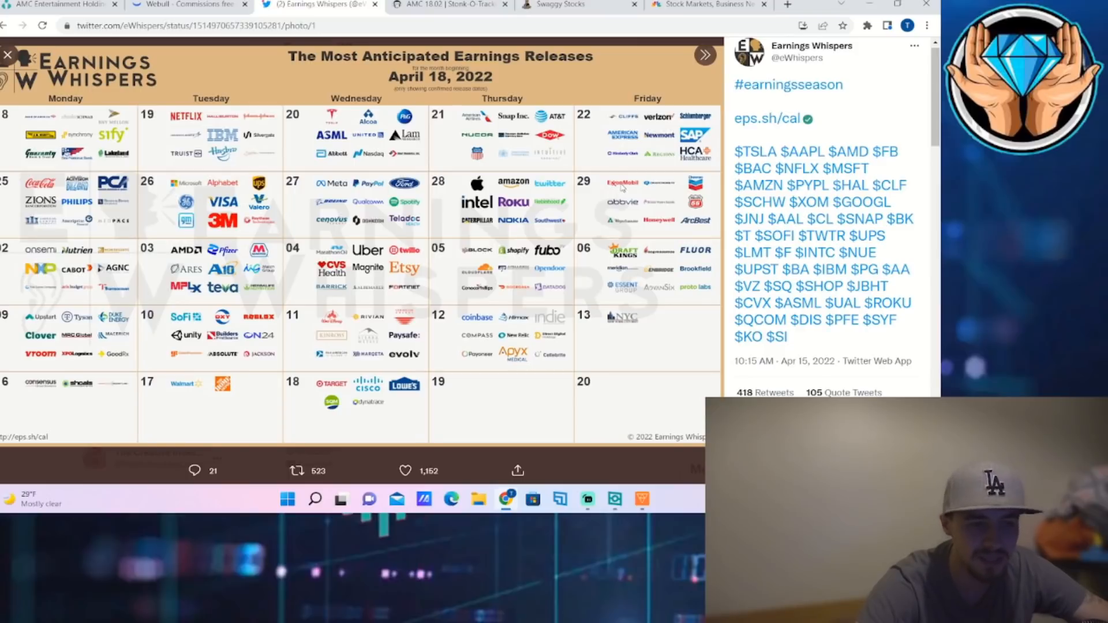
mouse_move(107, 299)
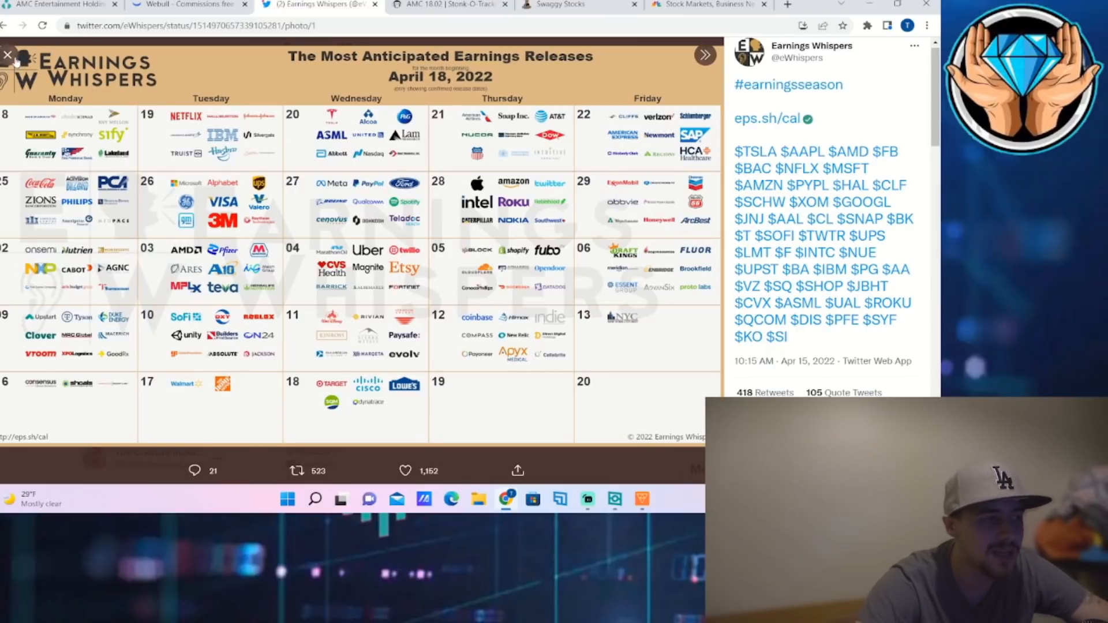
- Close the calendar photo and view the weekly before-open/after-close schedule, then return to Webull's AMC chart
left_click(9, 55)
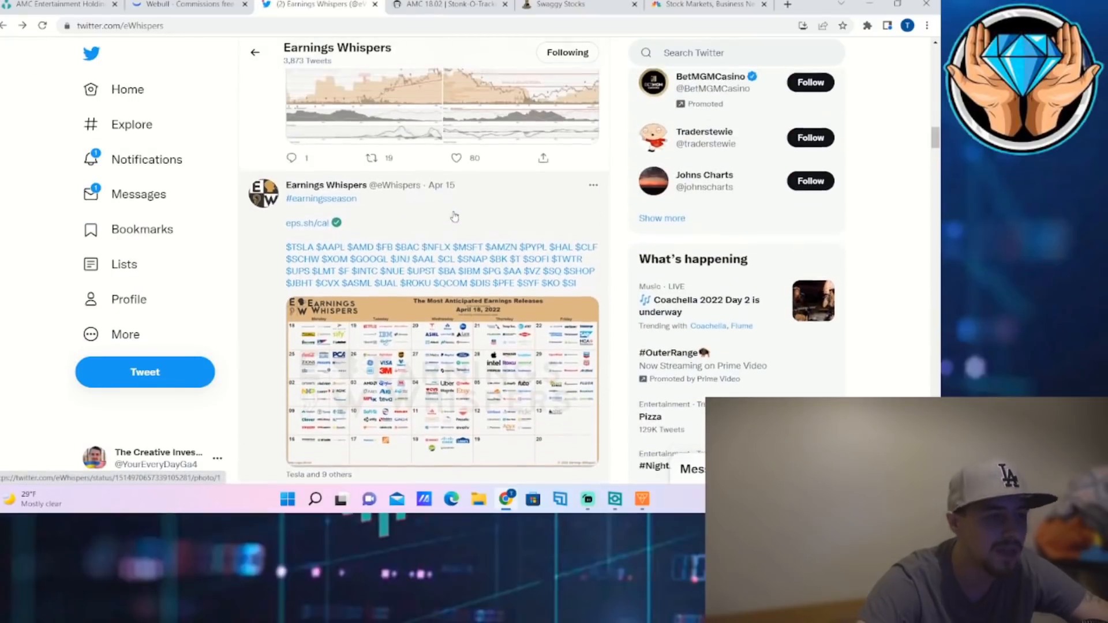
scroll("down", 3)
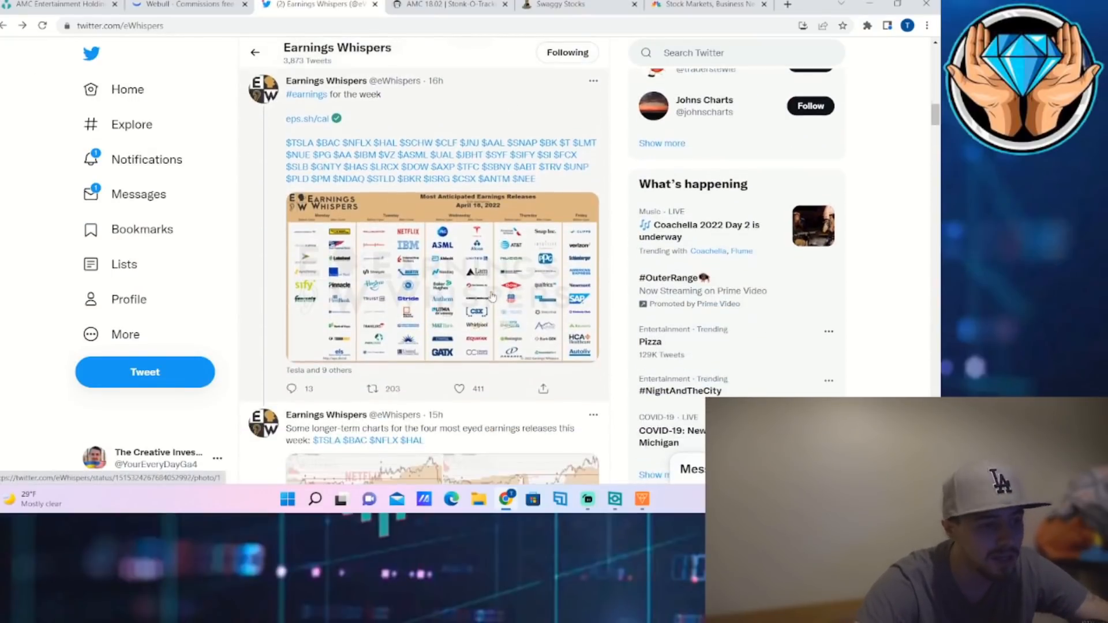
left_click(442, 279)
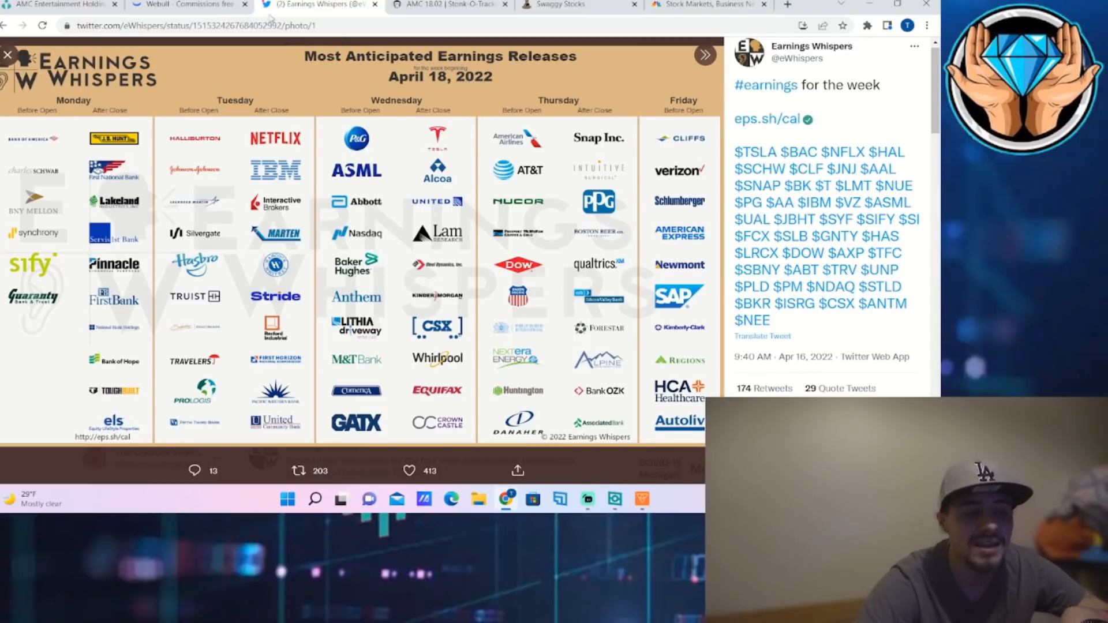
left_click(187, 5)
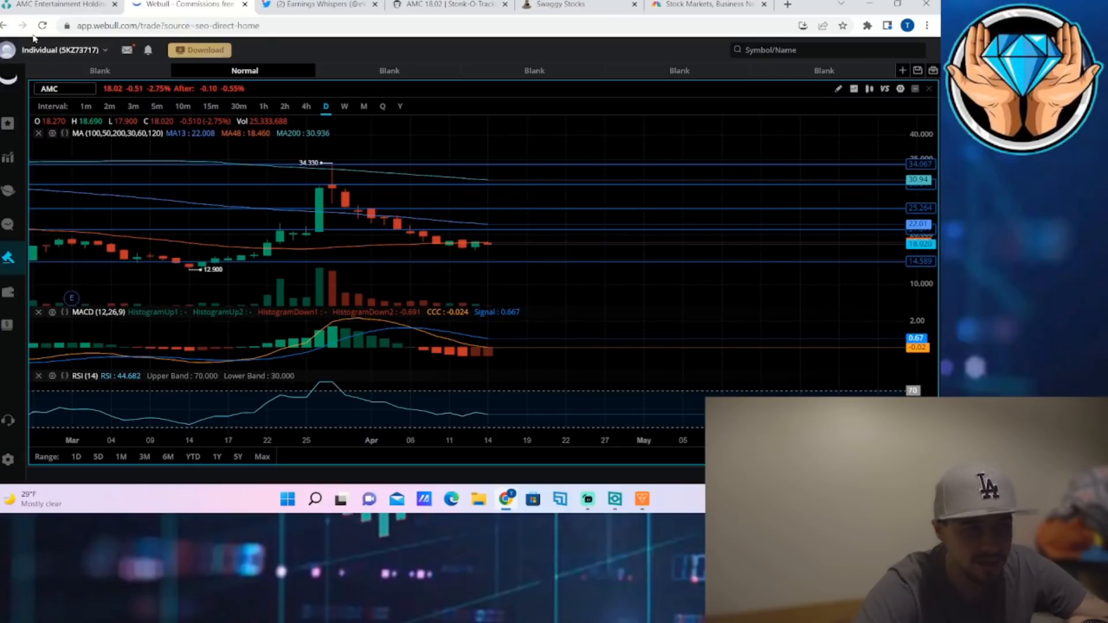
mouse_move(521, 349)
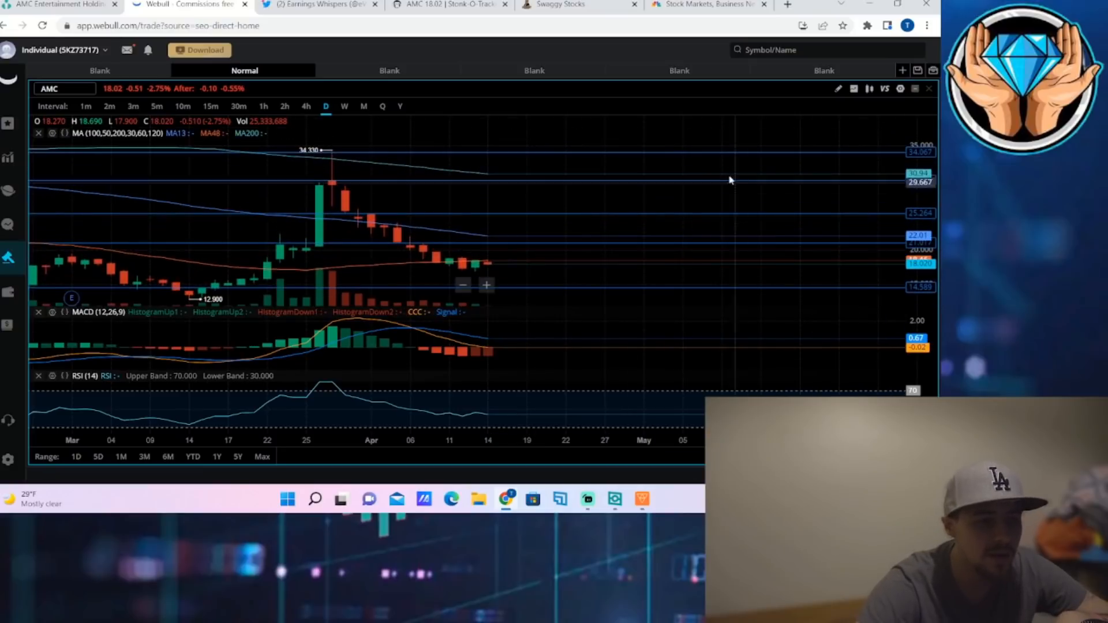
- Switch to CNBC and show US market quotes, with S&P 500 and Nasdaq down and VIX up
left_click(706, 5)
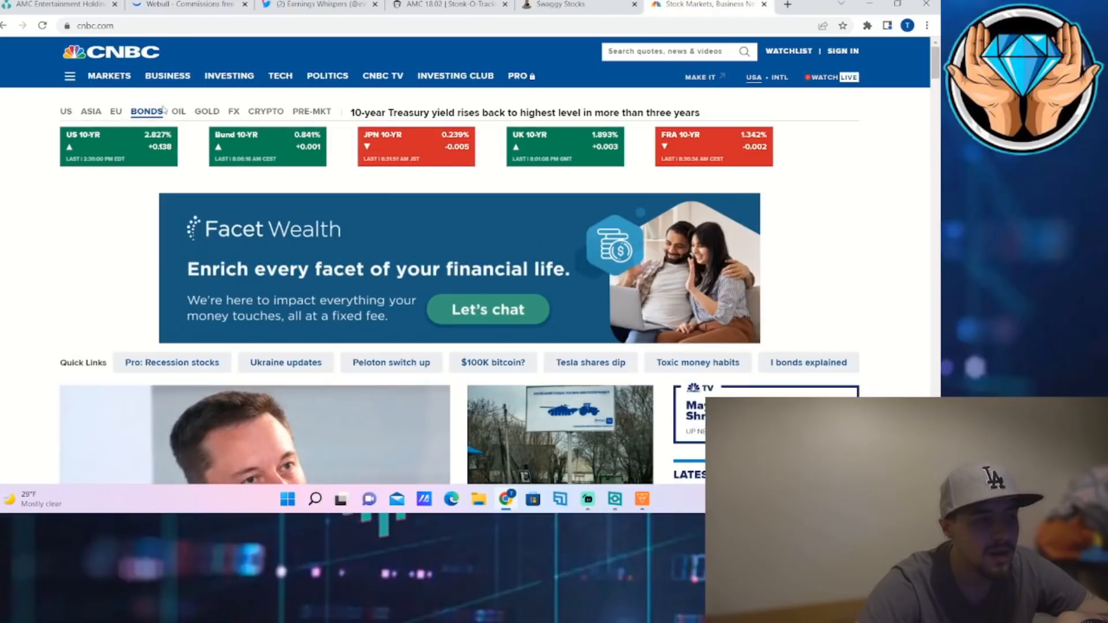
left_click(65, 111)
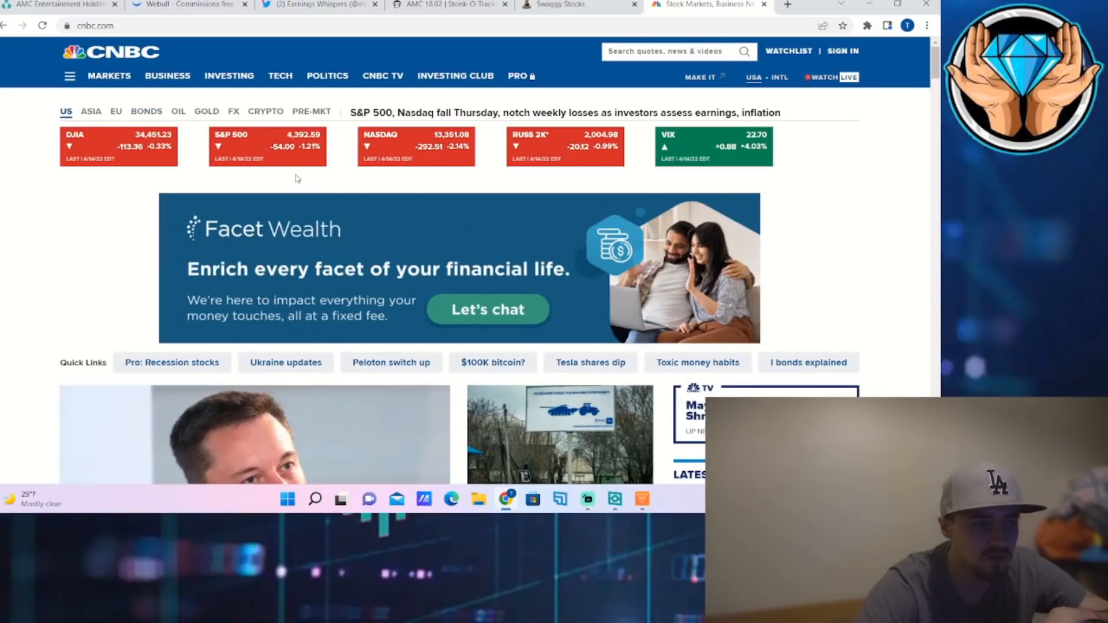
mouse_move(304, 163)
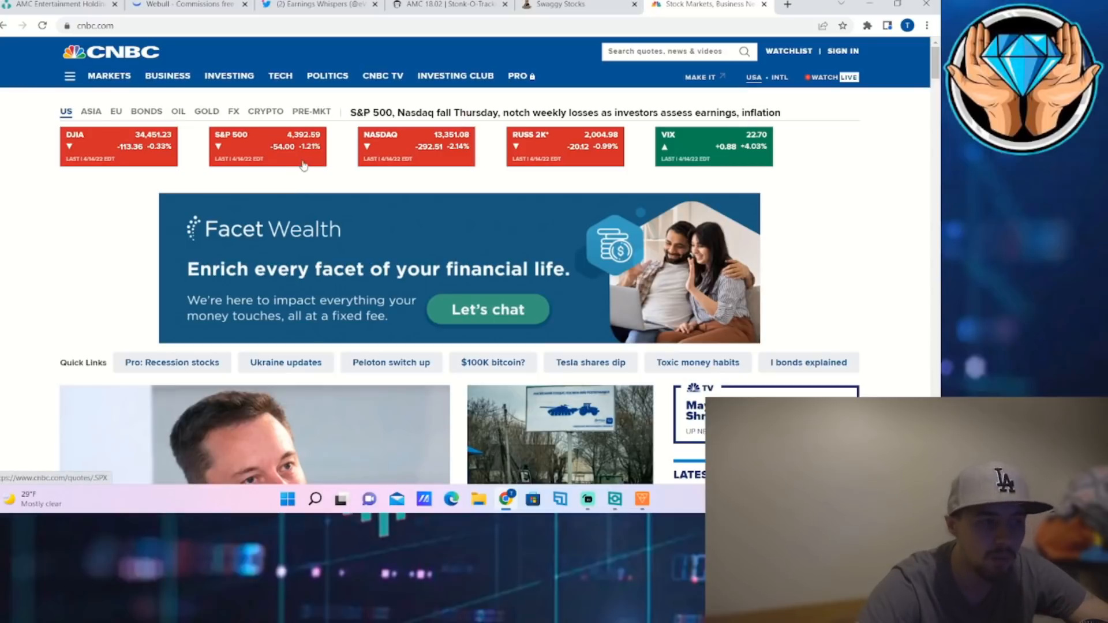
mouse_move(111, 201)
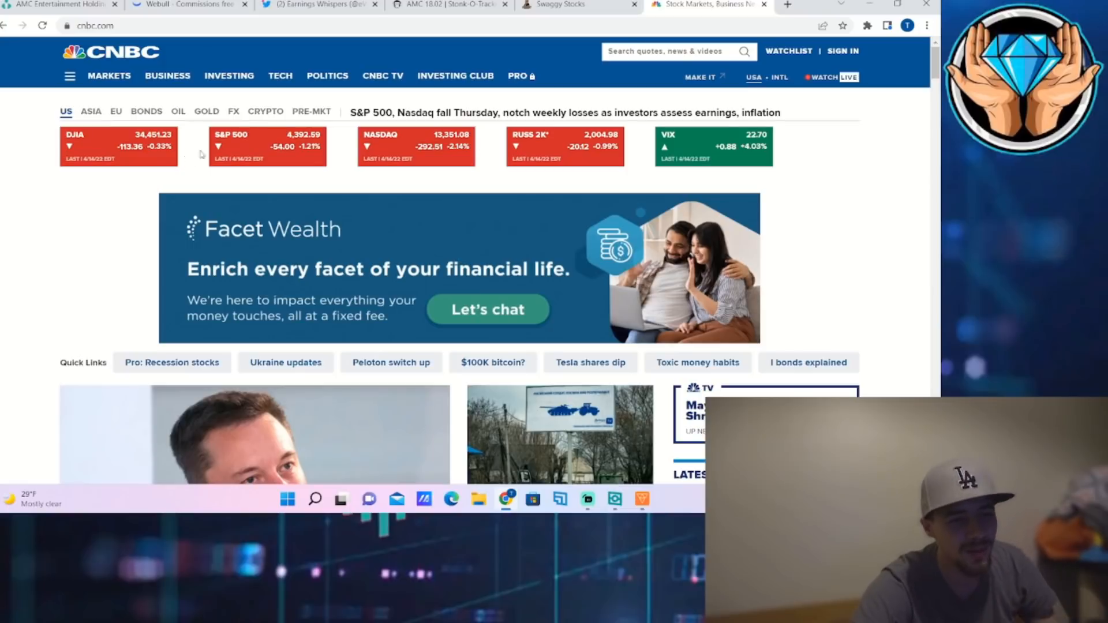
mouse_move(319, 159)
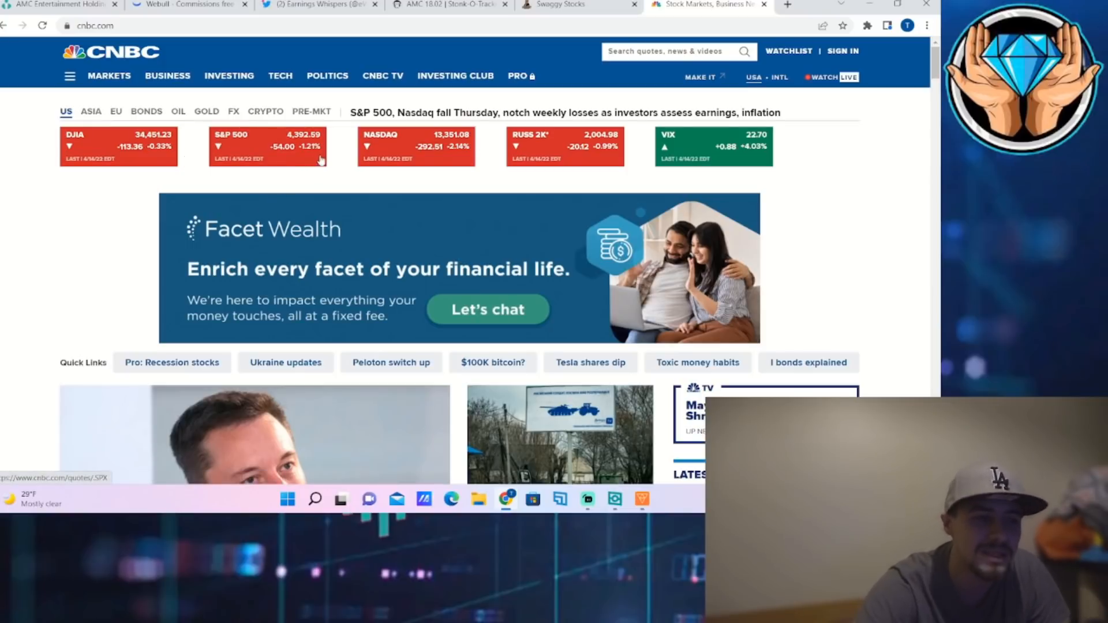
mouse_move(485, 152)
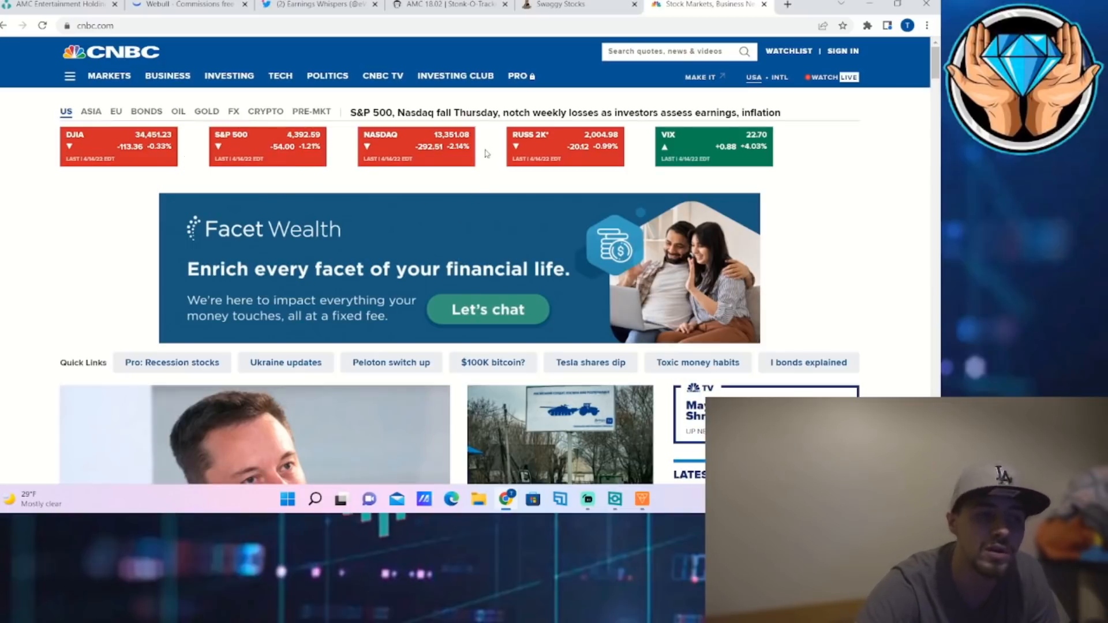
- Return to Webull's AMC daily chart spanning late March to mid-April 2022
left_click(187, 5)
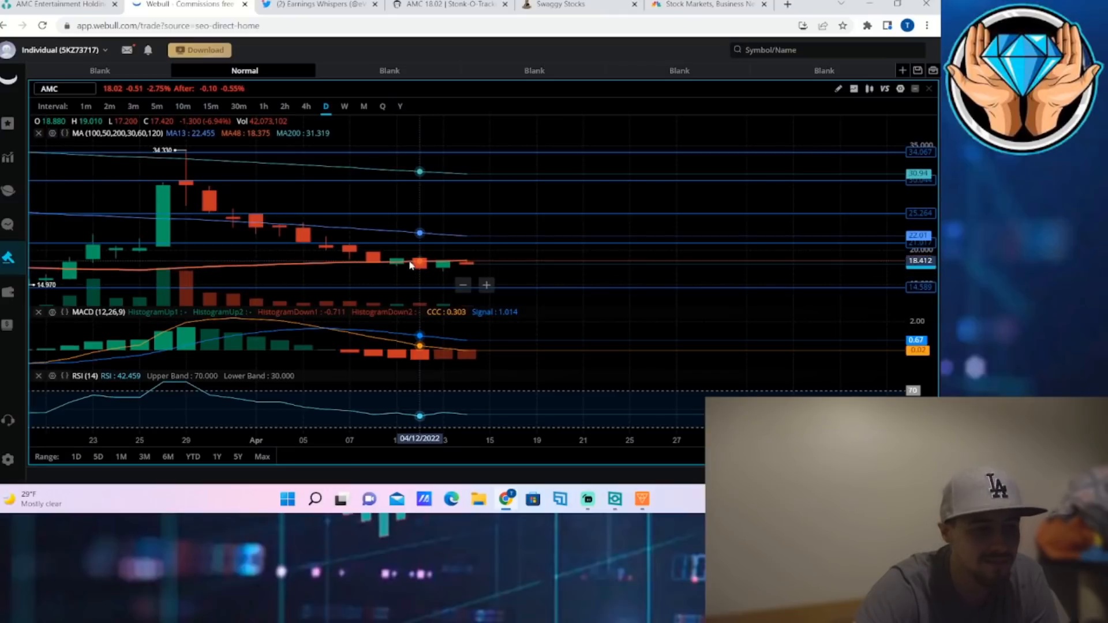
mouse_move(406, 261)
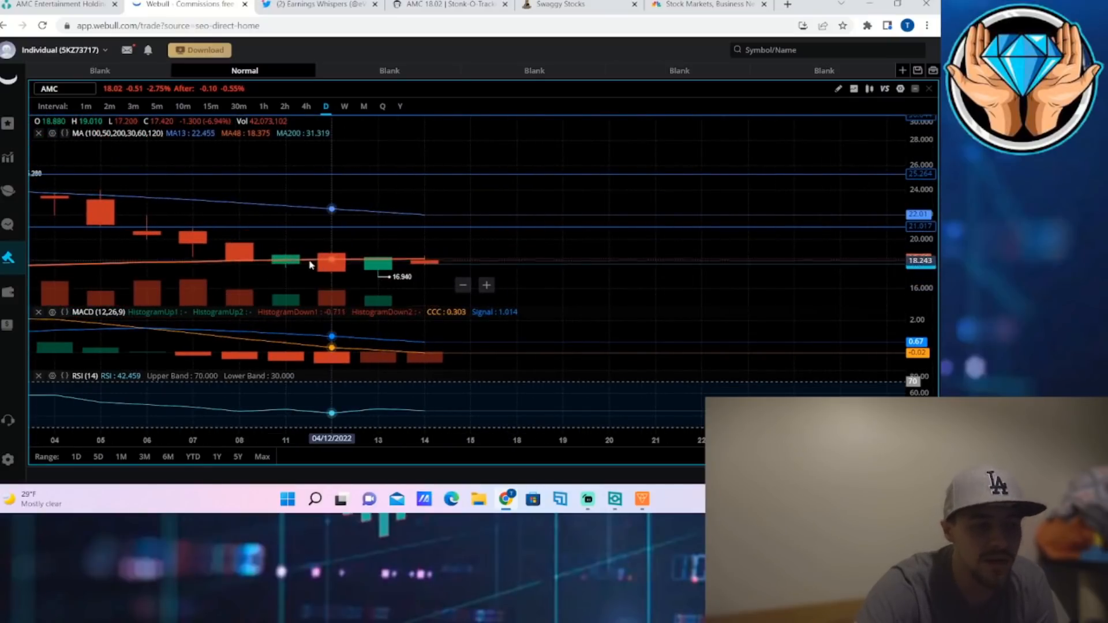
mouse_move(424, 265)
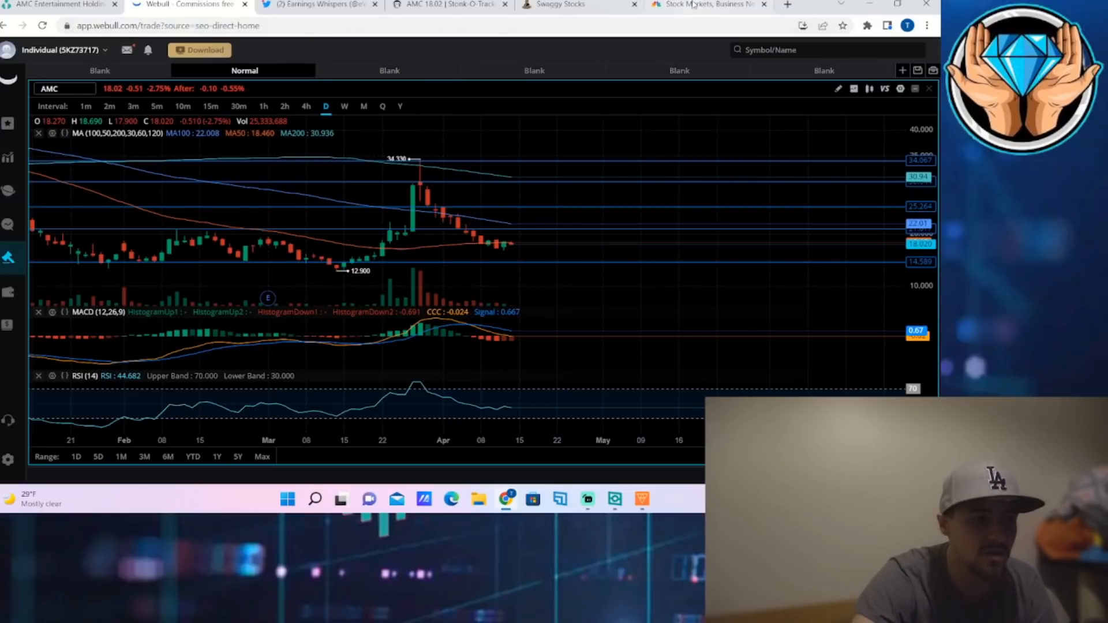
- Open CNBC's U.S. 10-Year Treasury quote page from the bonds ticker, showing 2.827% yield
left_click(703, 4)
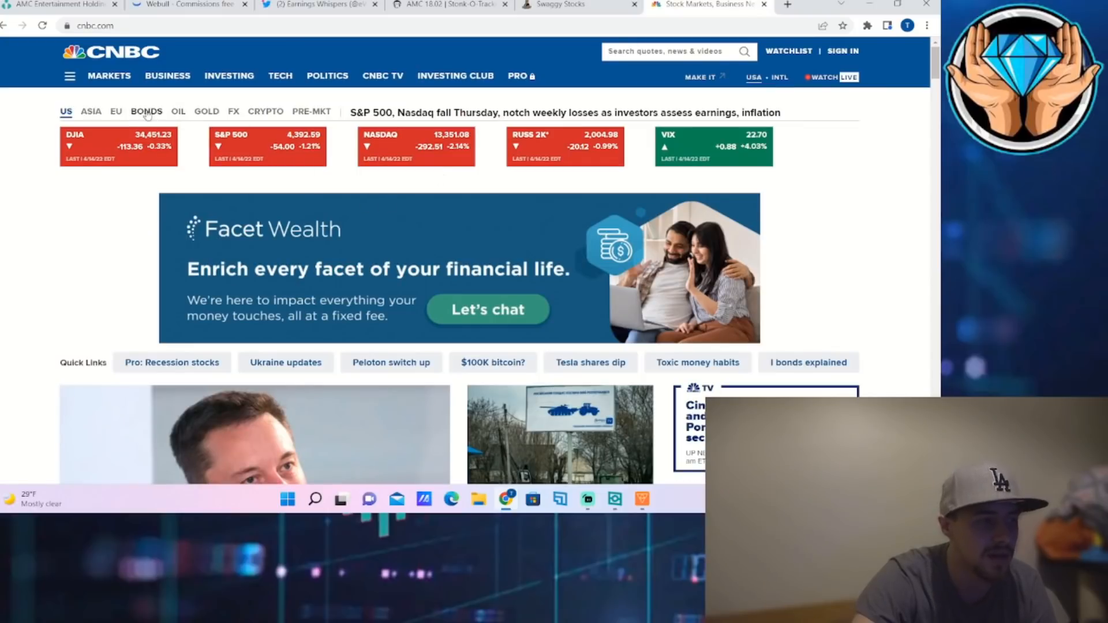
left_click(146, 111)
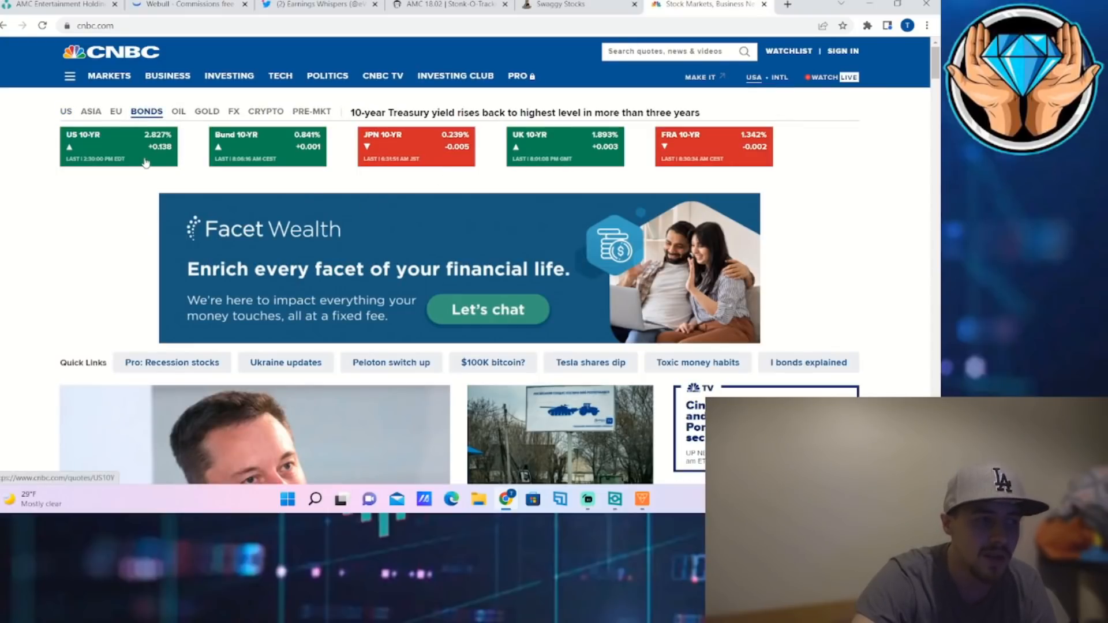
left_click(118, 146)
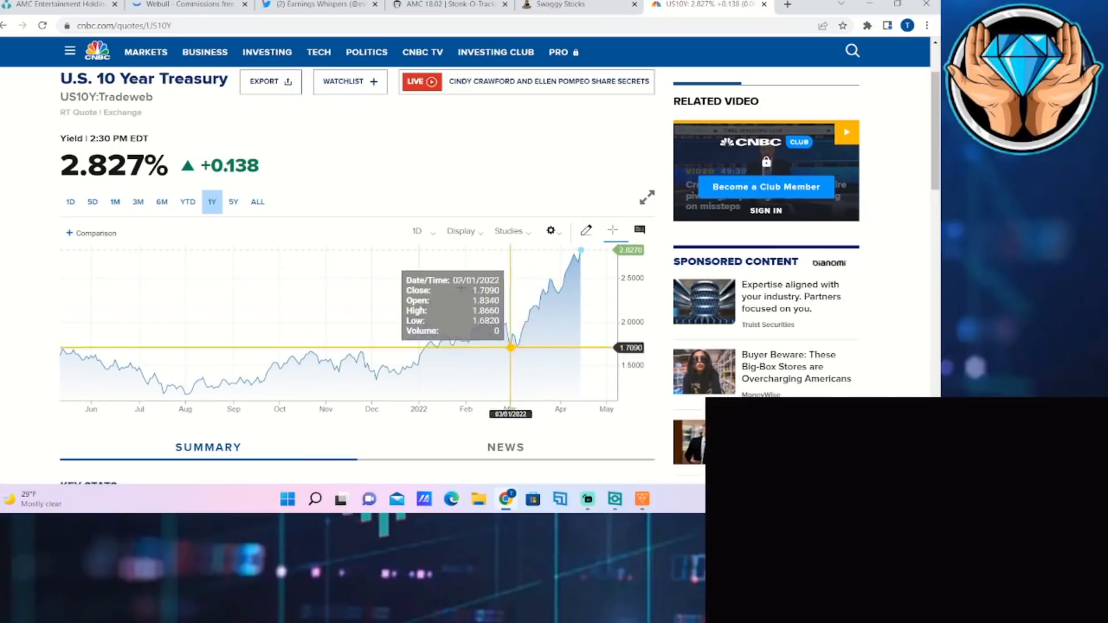
mouse_move(582, 262)
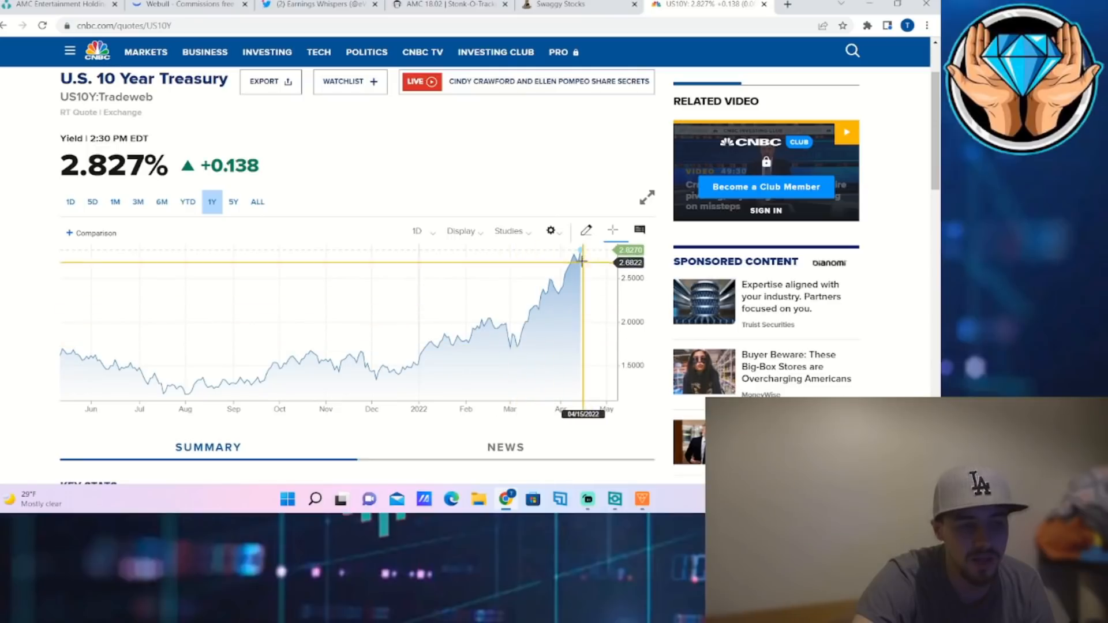
mouse_move(538, 308)
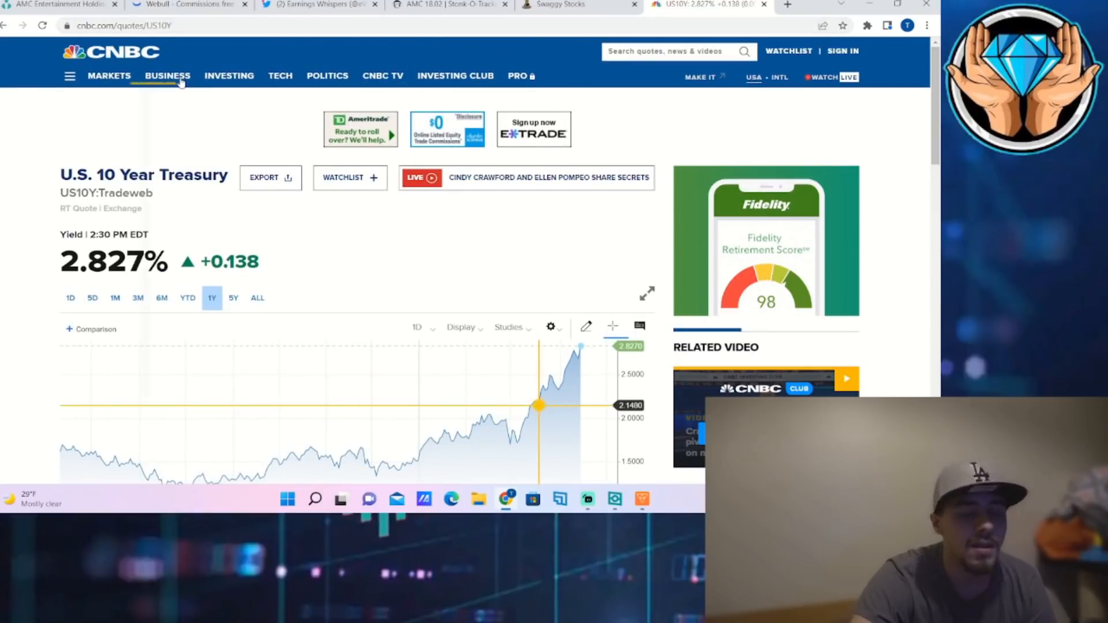
- Toggle CNBC's Markets sections menu, then return to Webull's AMC chart with MACD and RSI
left_click(229, 76)
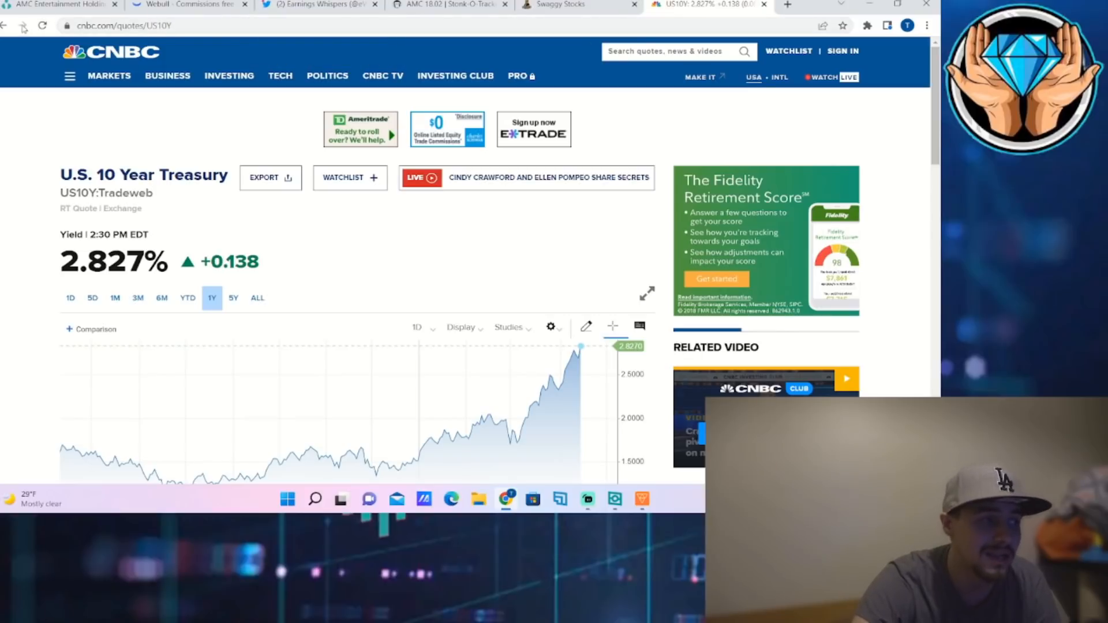
left_click(109, 76)
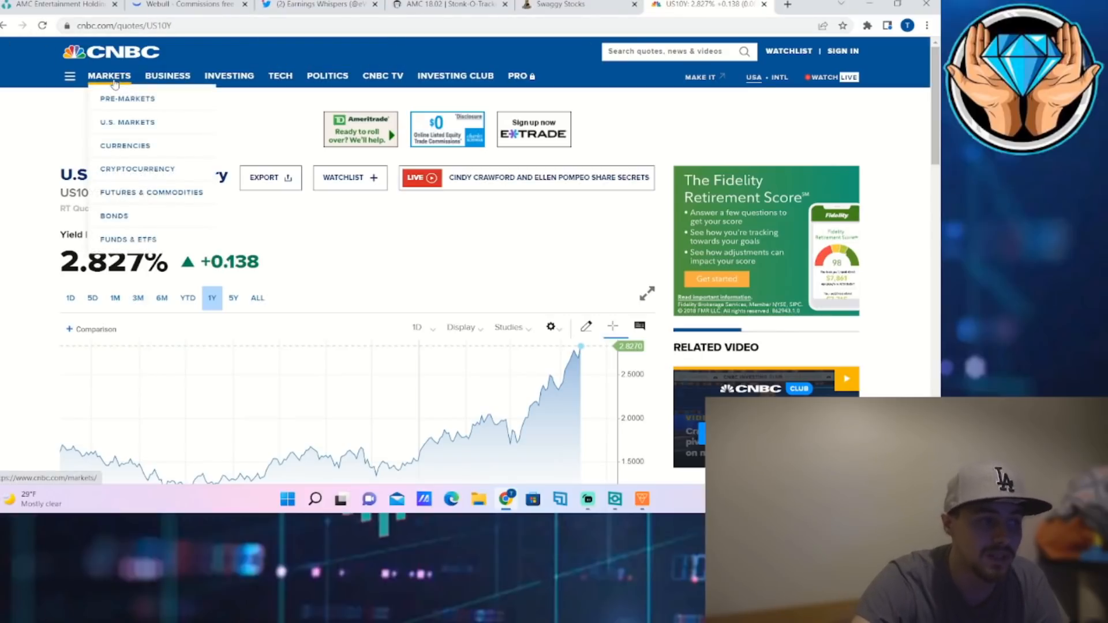
left_click(109, 75)
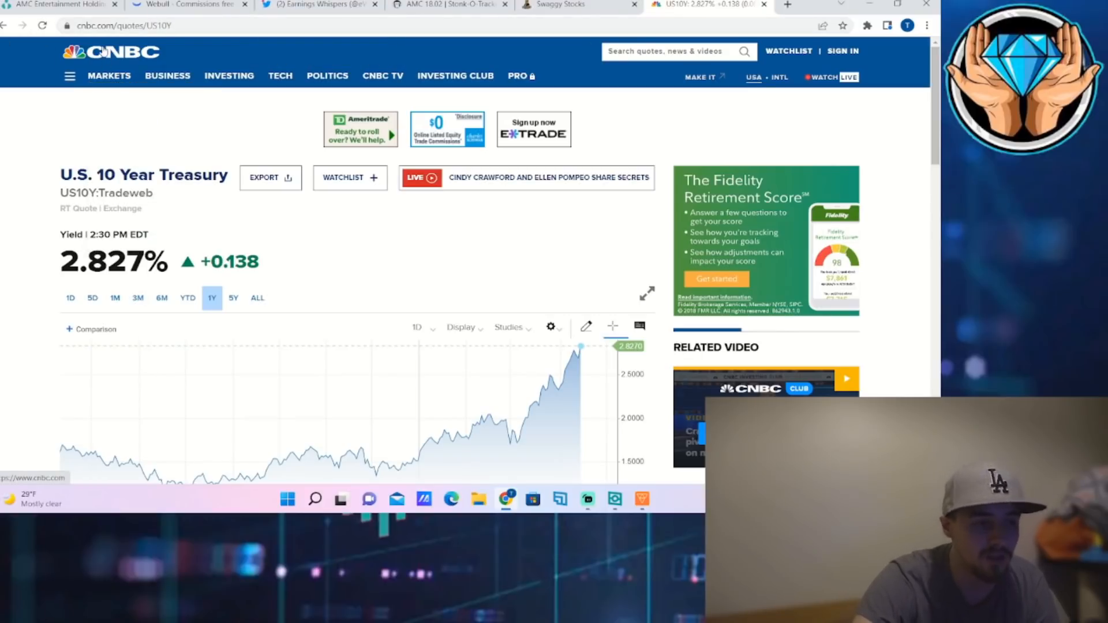
left_click(109, 76)
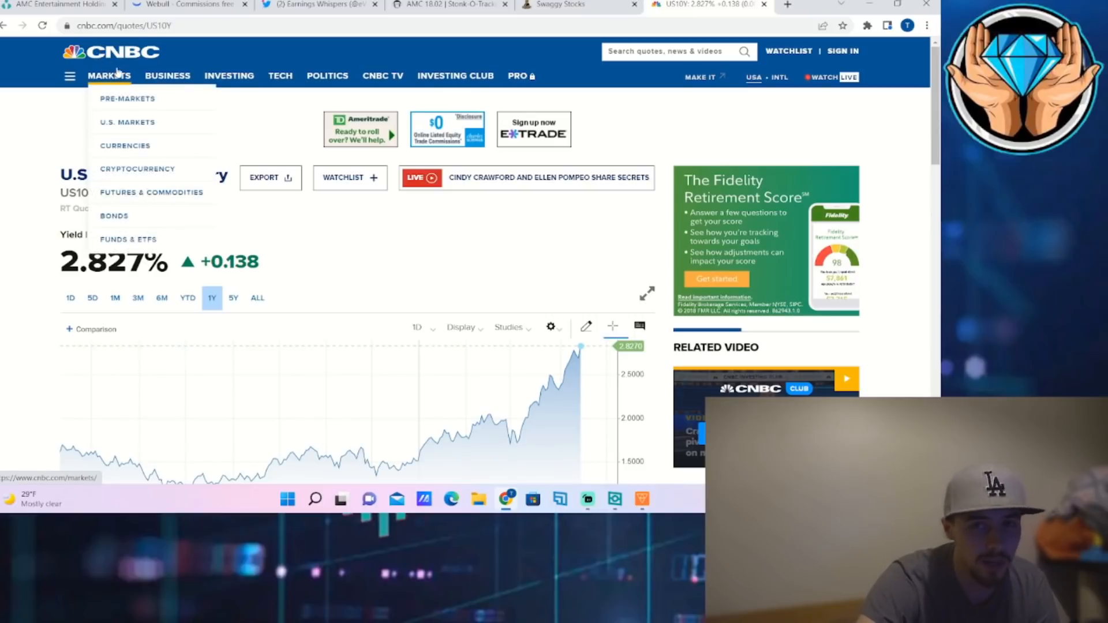
left_click(187, 4)
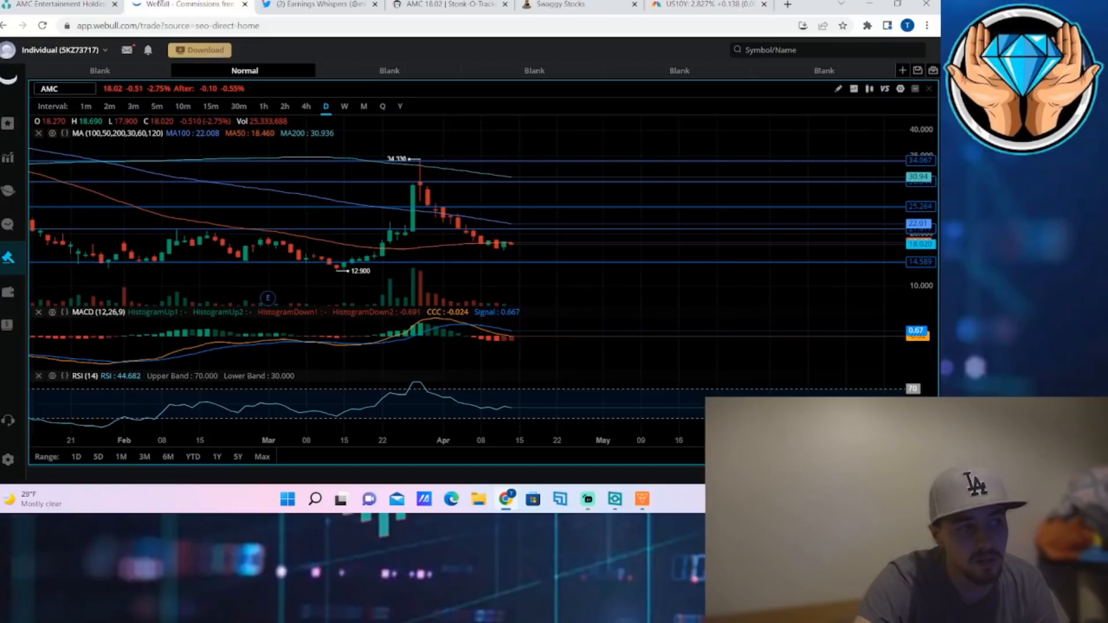
mouse_move(512, 249)
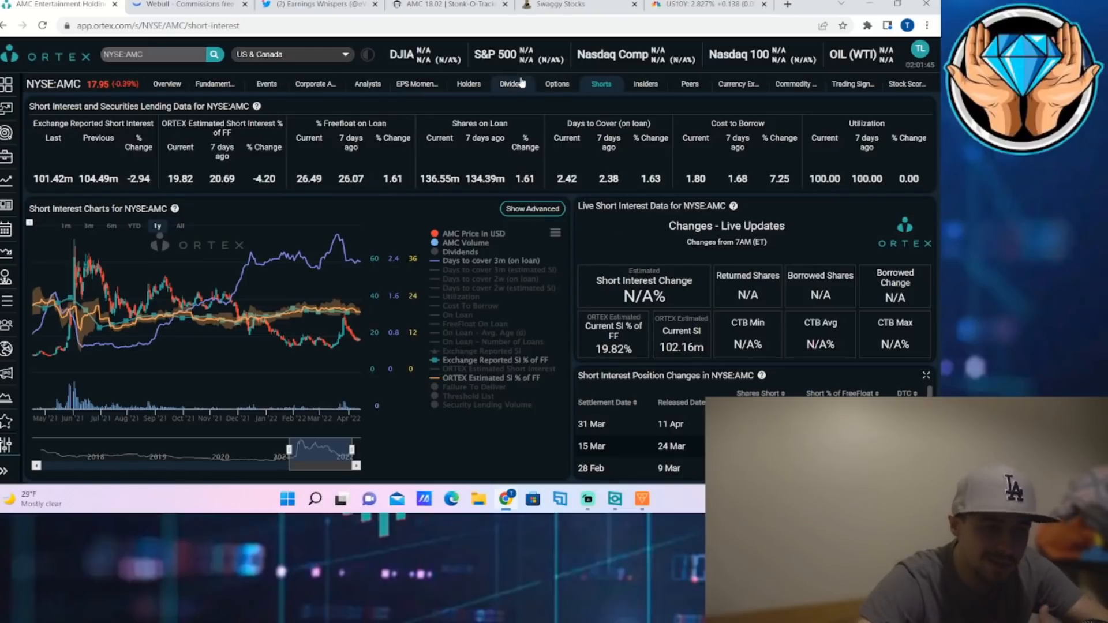
- Move from AMC's options page to its Shorts page: 19.82% short interest, 136.55m shares on loan
left_click(557, 83)
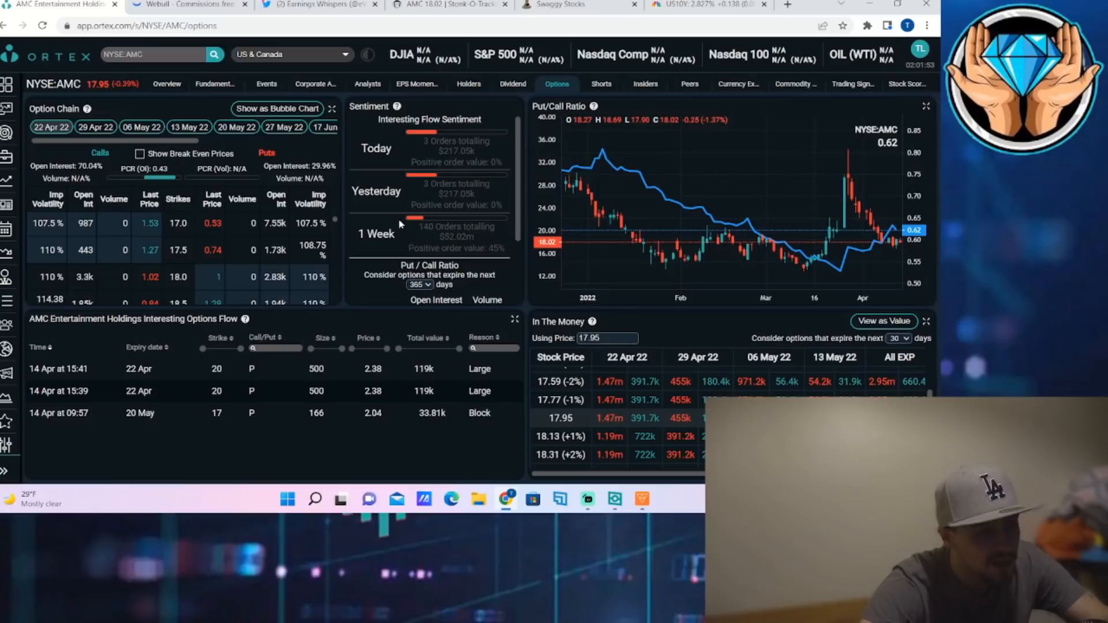
mouse_move(509, 264)
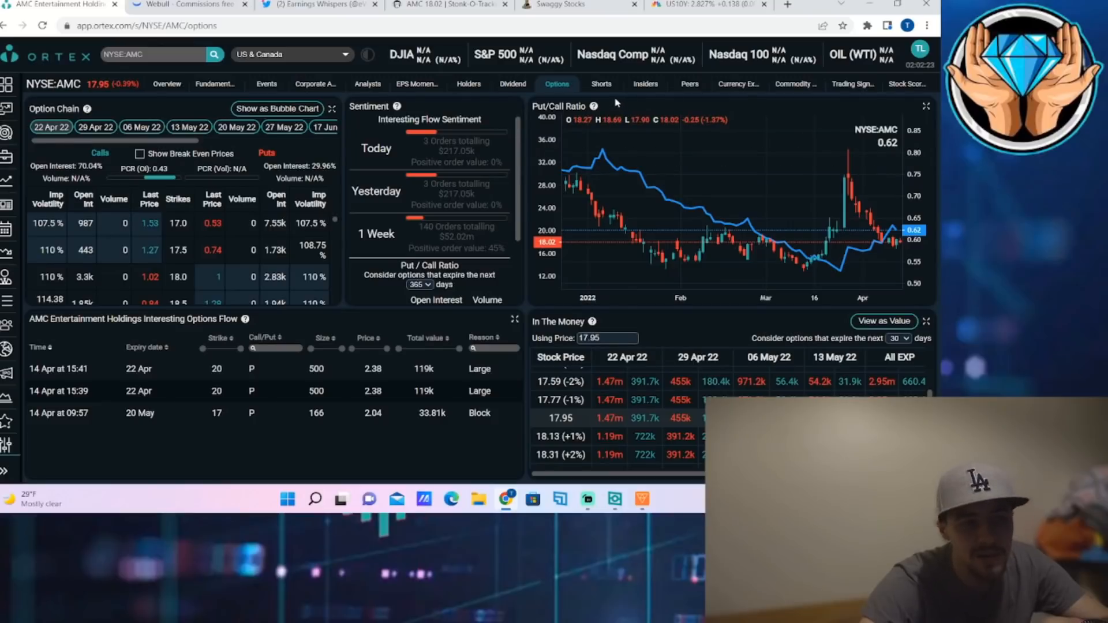
left_click(601, 83)
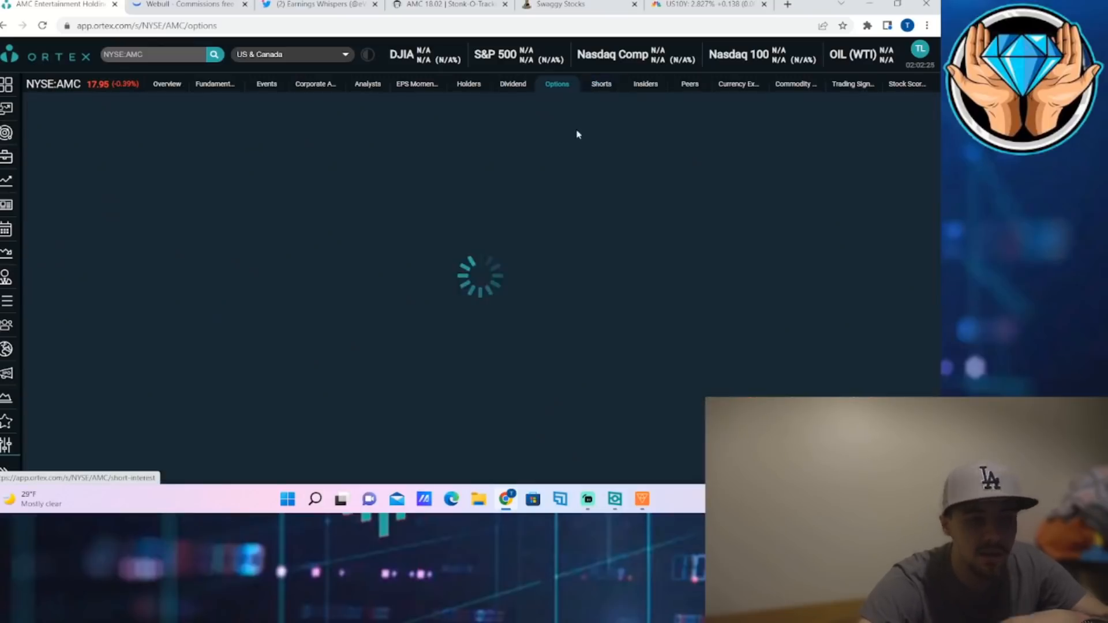
left_click(600, 83)
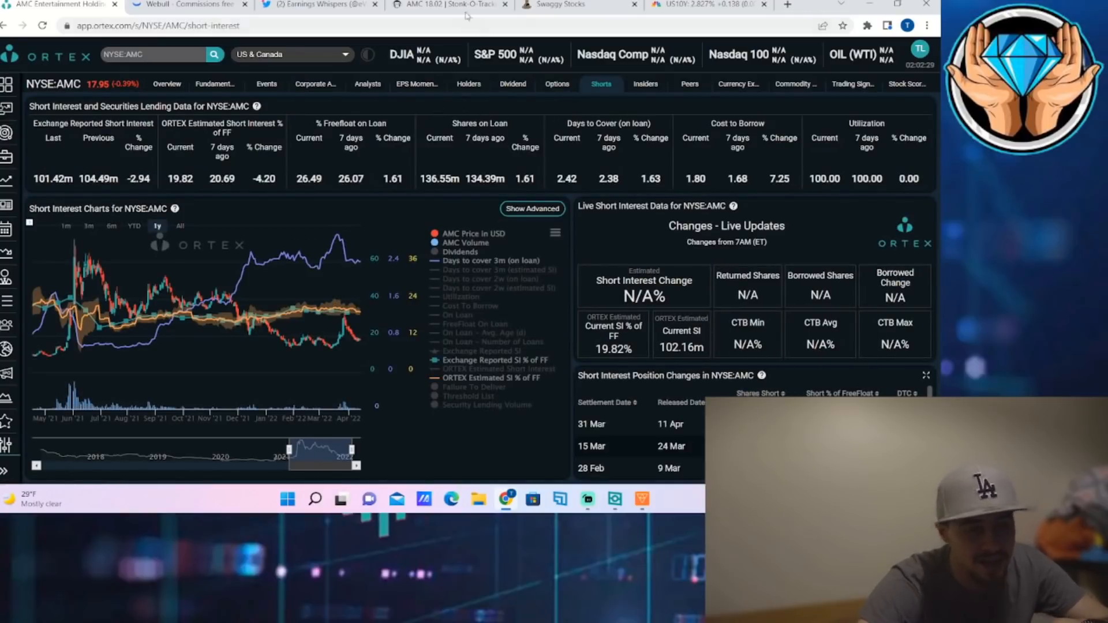
left_click(448, 5)
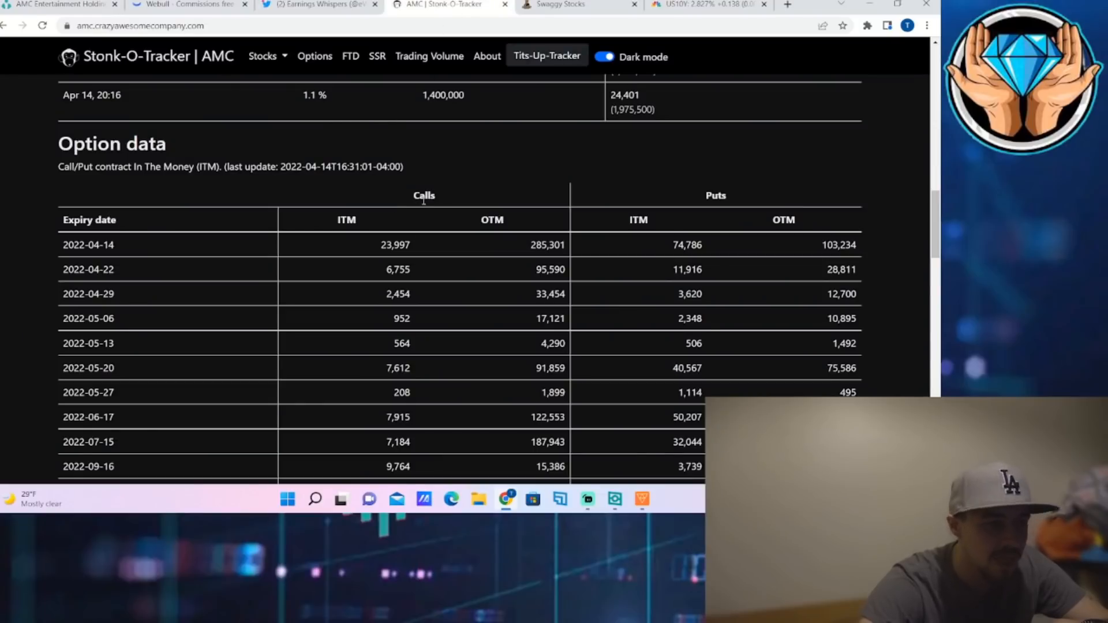
mouse_move(453, 367)
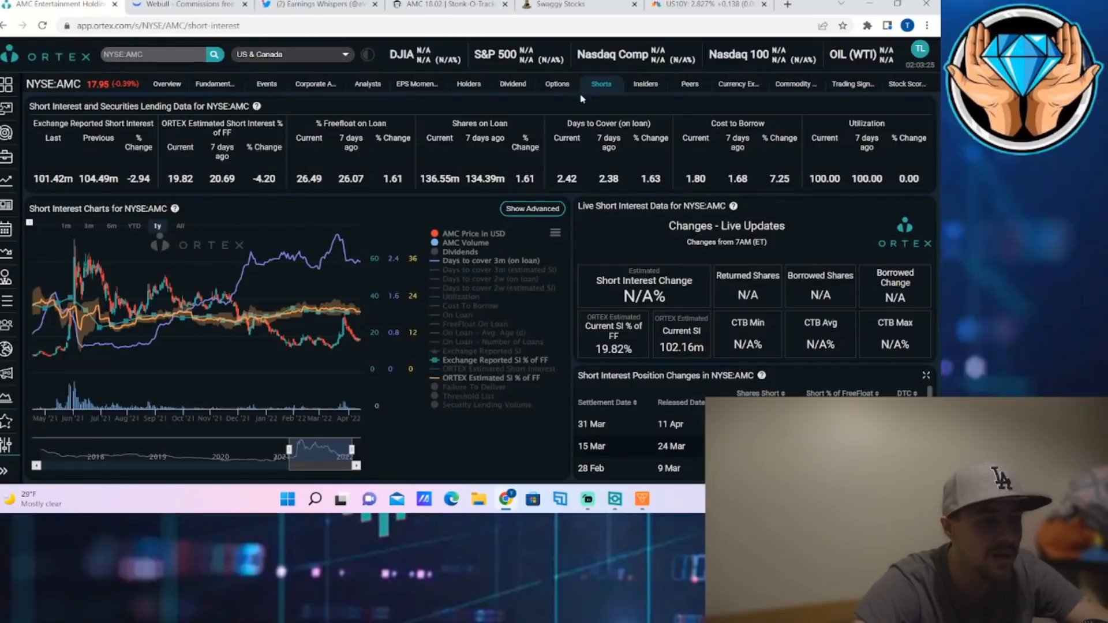
- Reopen AMC's Options tab in Ortex to see the option chain and put/call ratio chart
left_click(557, 83)
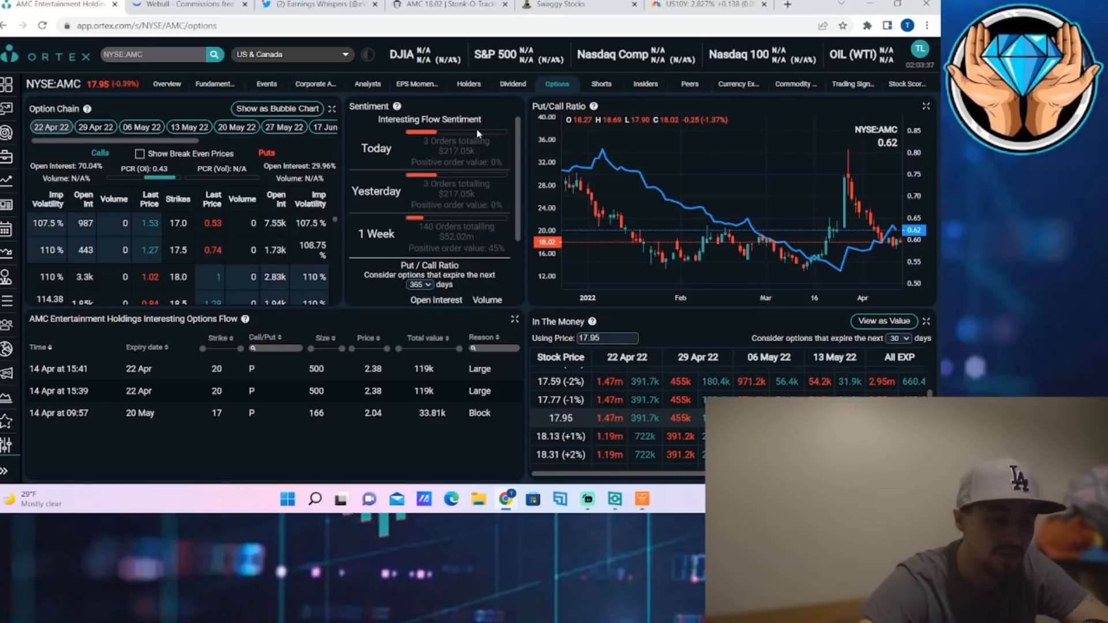
mouse_move(502, 241)
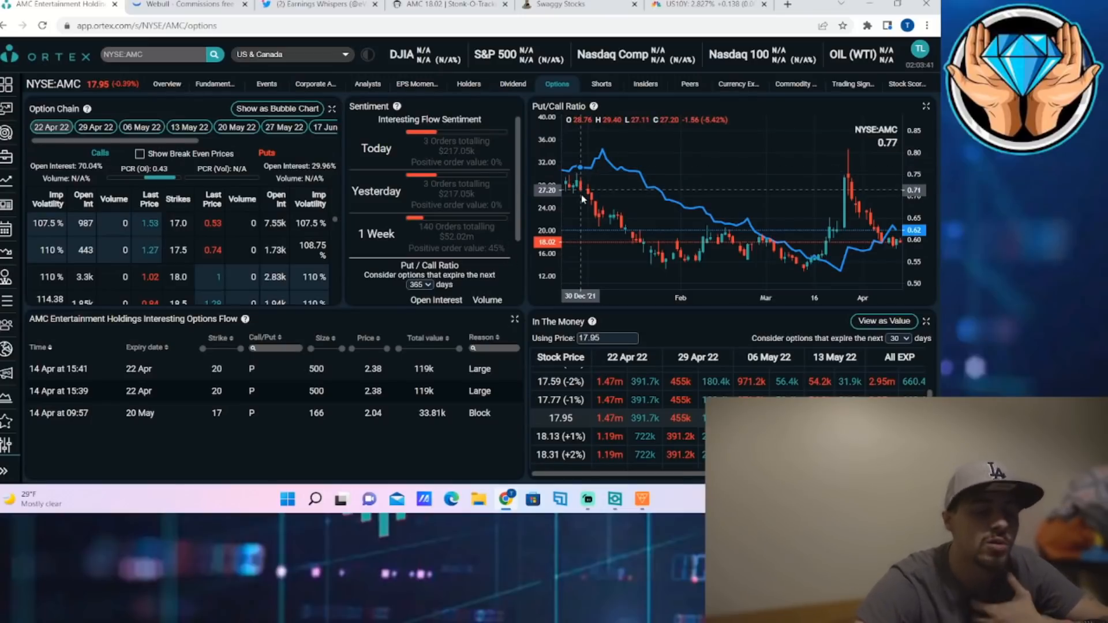
mouse_move(583, 182)
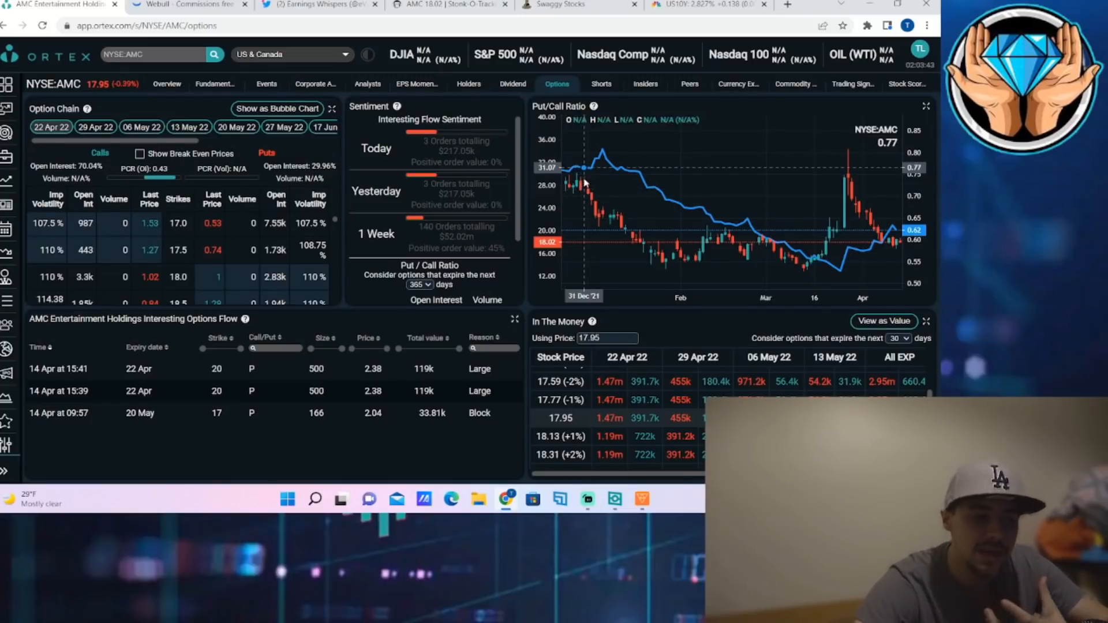
mouse_move(573, 183)
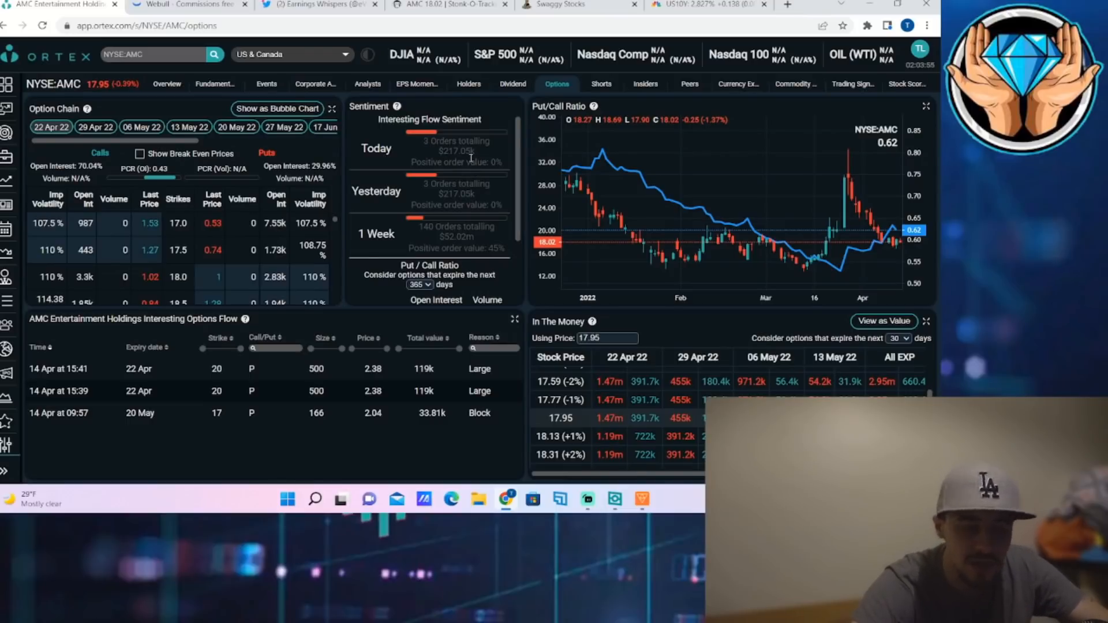
mouse_move(516, 166)
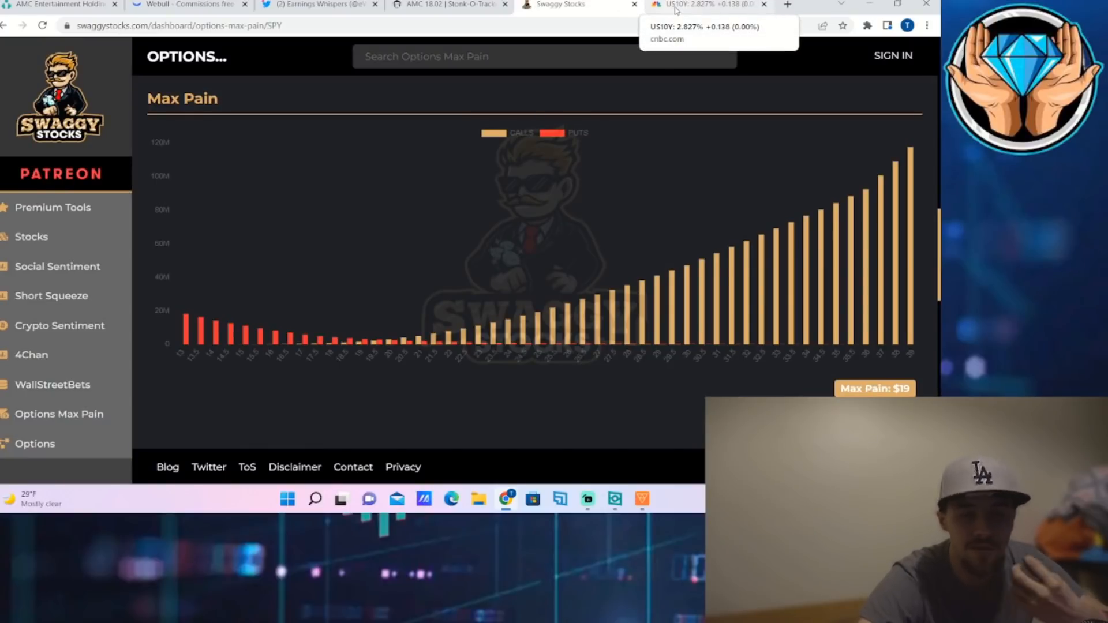
mouse_move(670, 215)
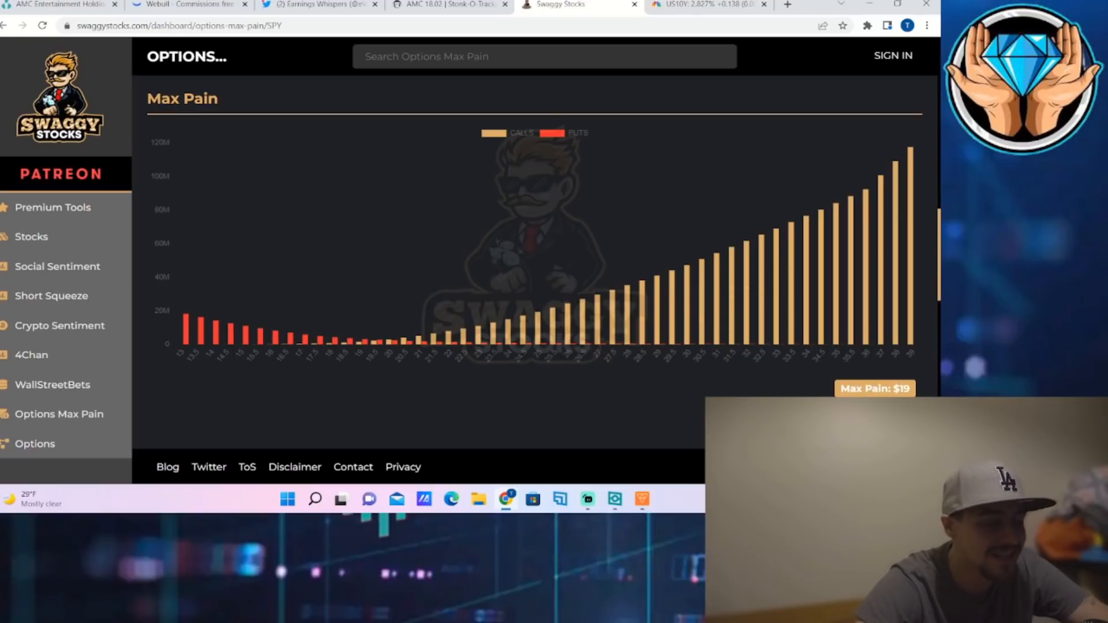
- Return to Webull's AMC daily chart after viewing the $19 options max pain chart
left_click(187, 4)
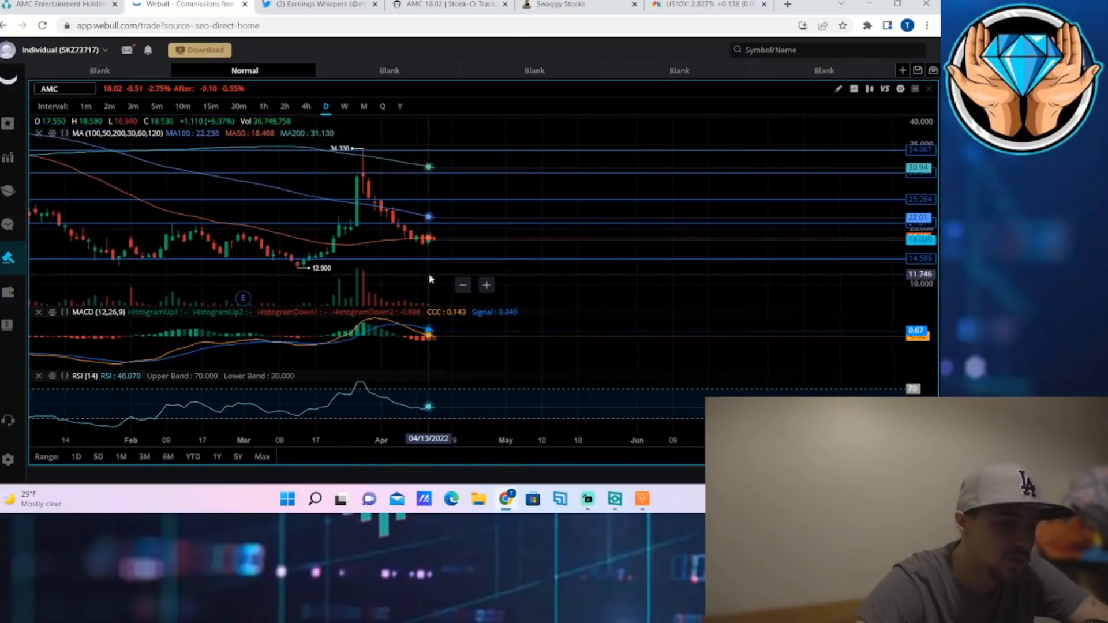
mouse_move(416, 237)
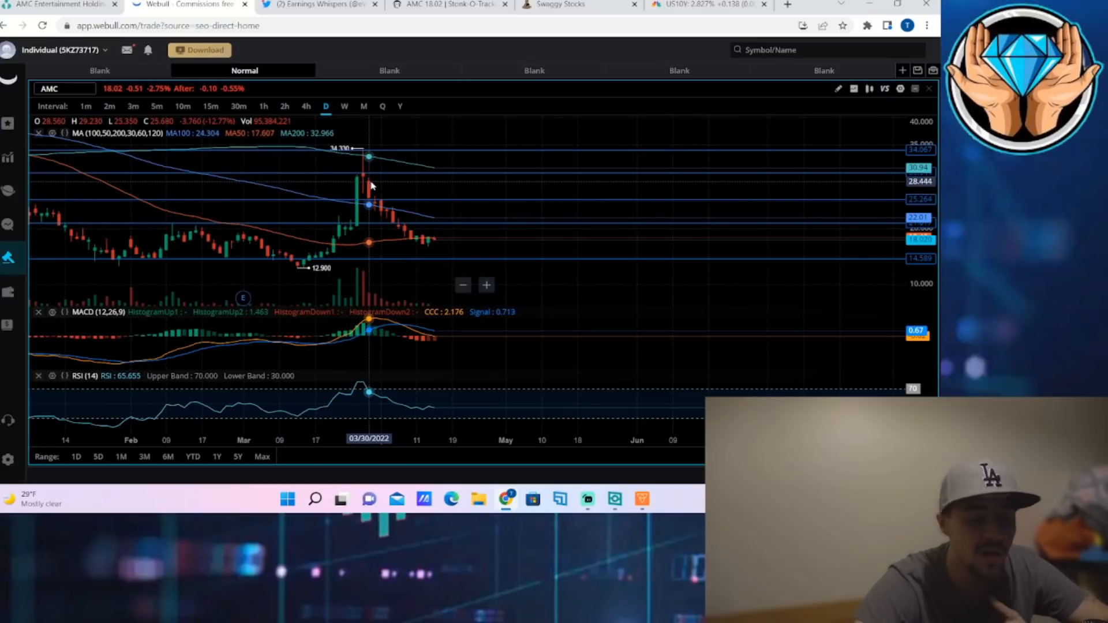
mouse_move(352, 195)
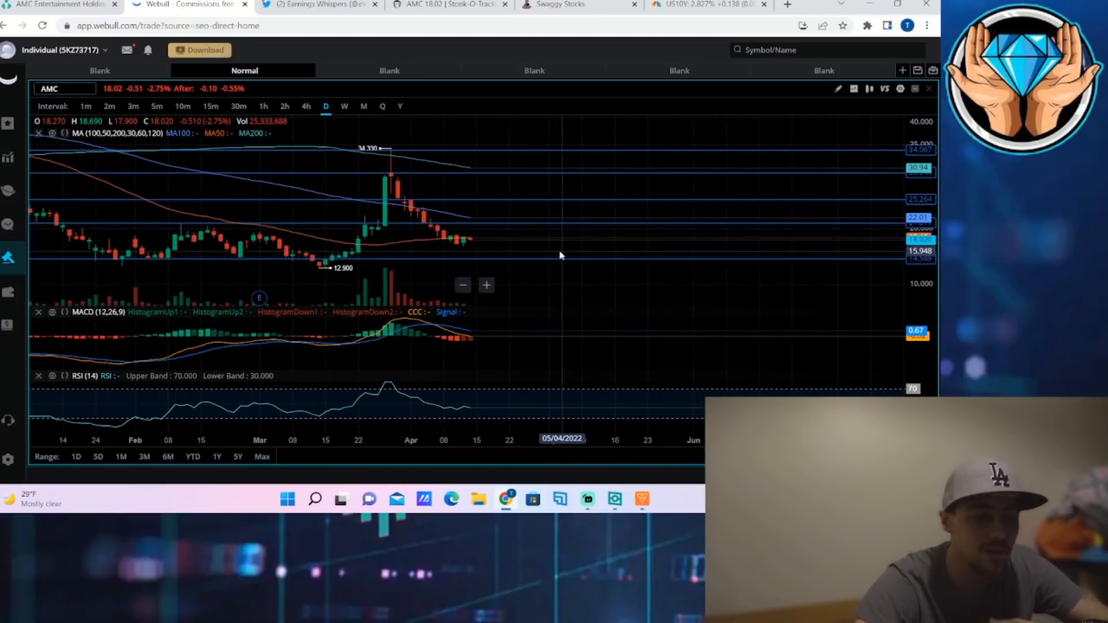
mouse_move(583, 224)
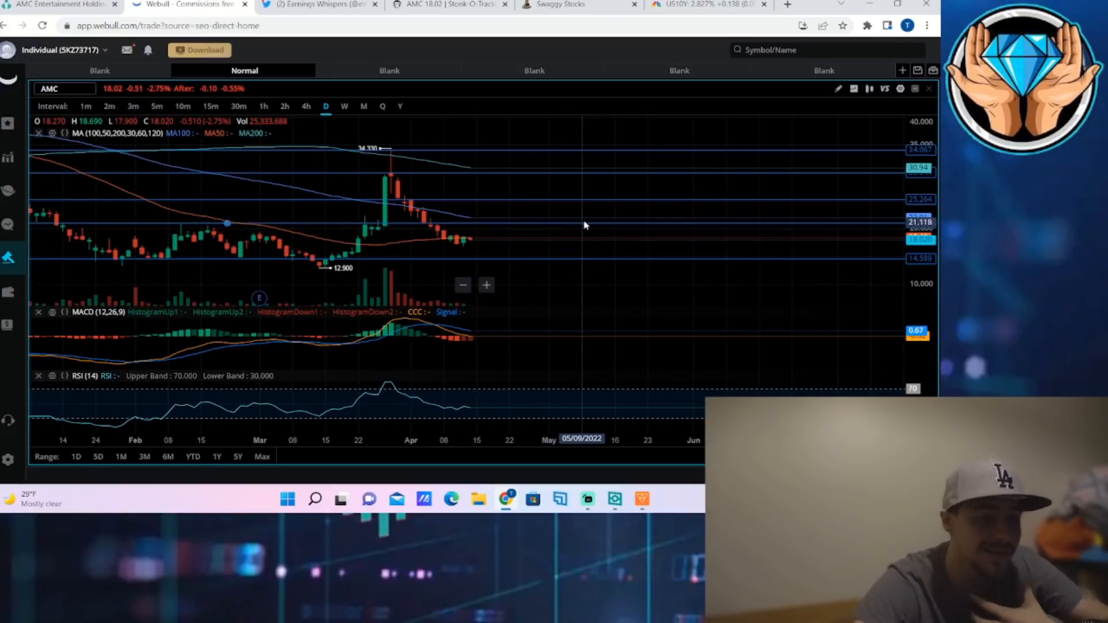
mouse_move(586, 186)
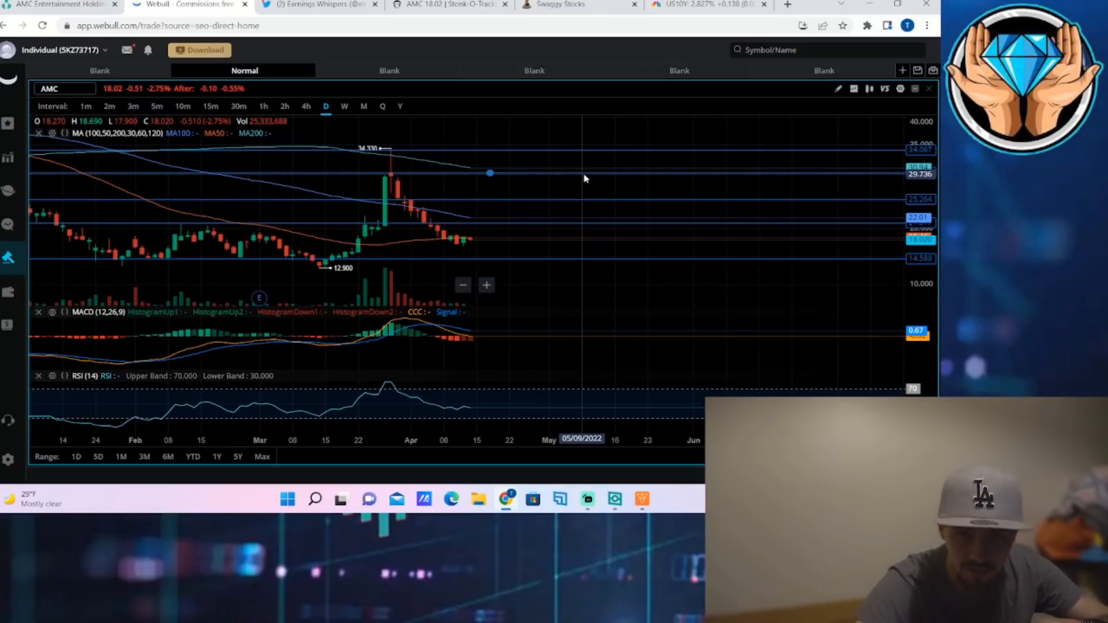
mouse_move(542, 168)
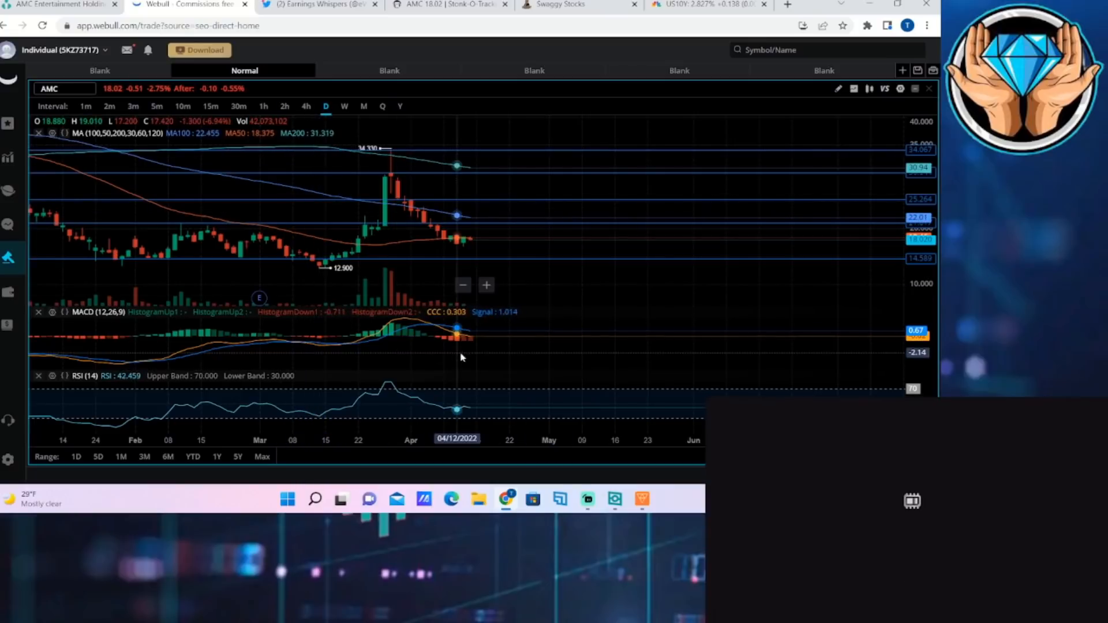
mouse_move(477, 245)
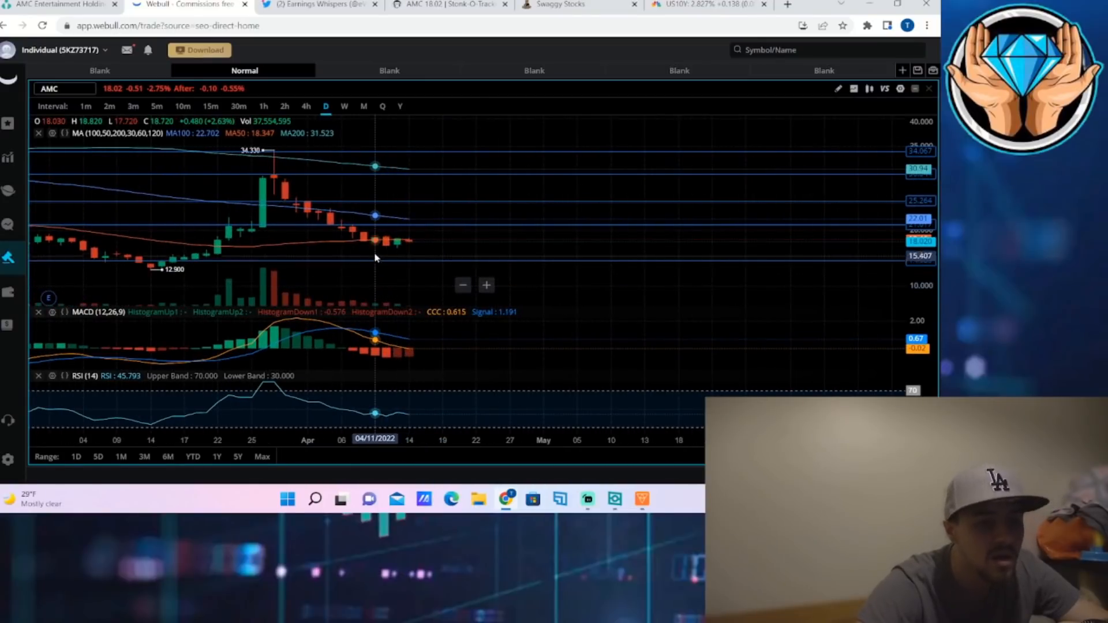
mouse_move(362, 262)
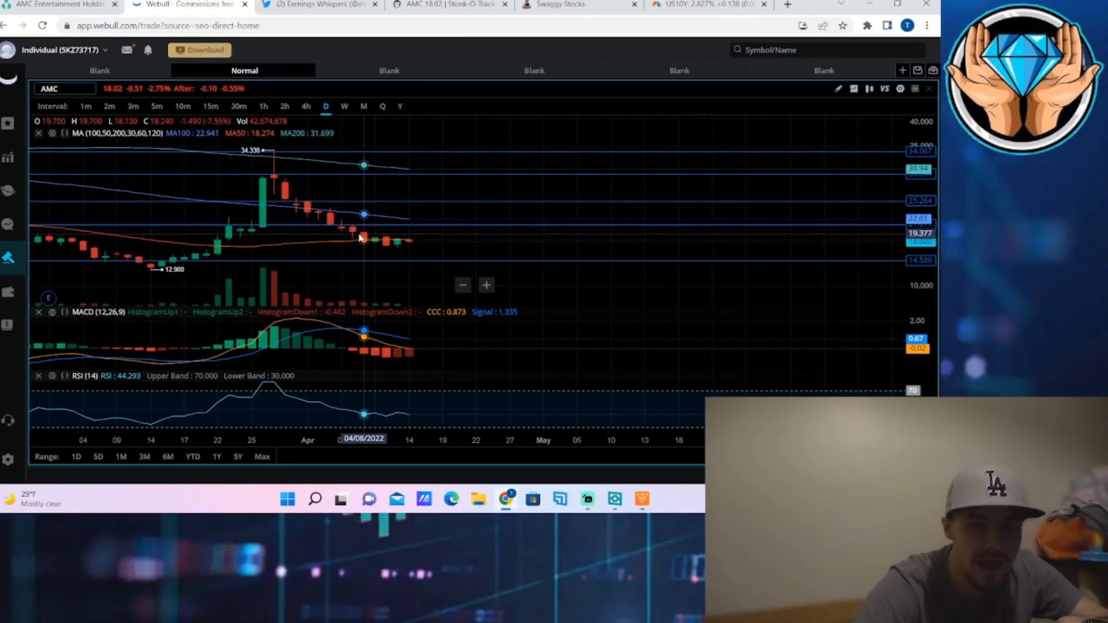
mouse_move(408, 248)
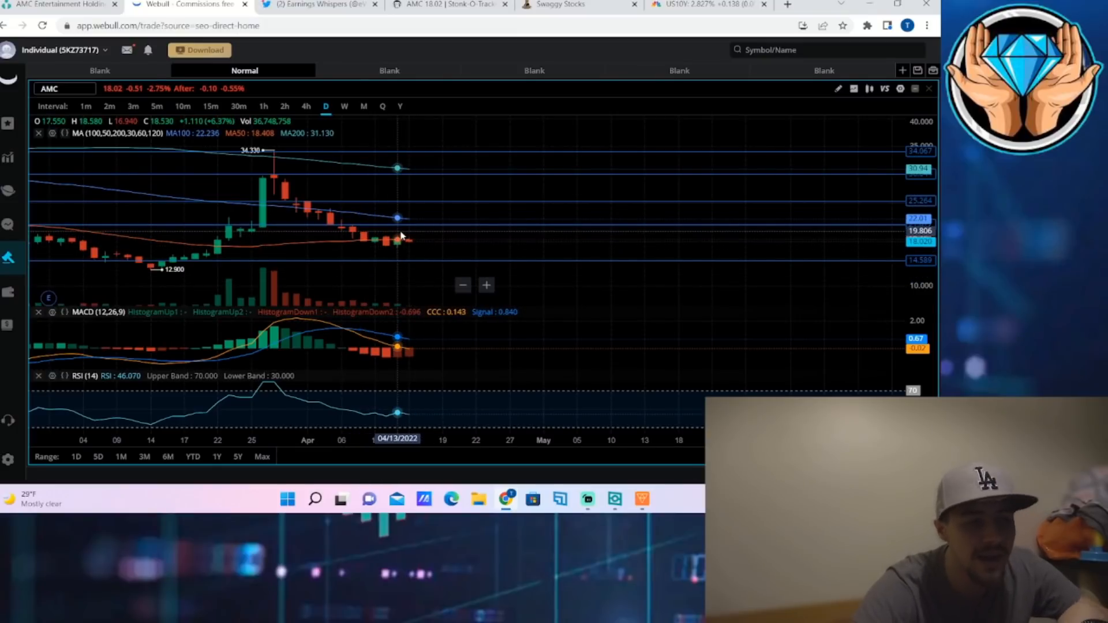
mouse_move(408, 233)
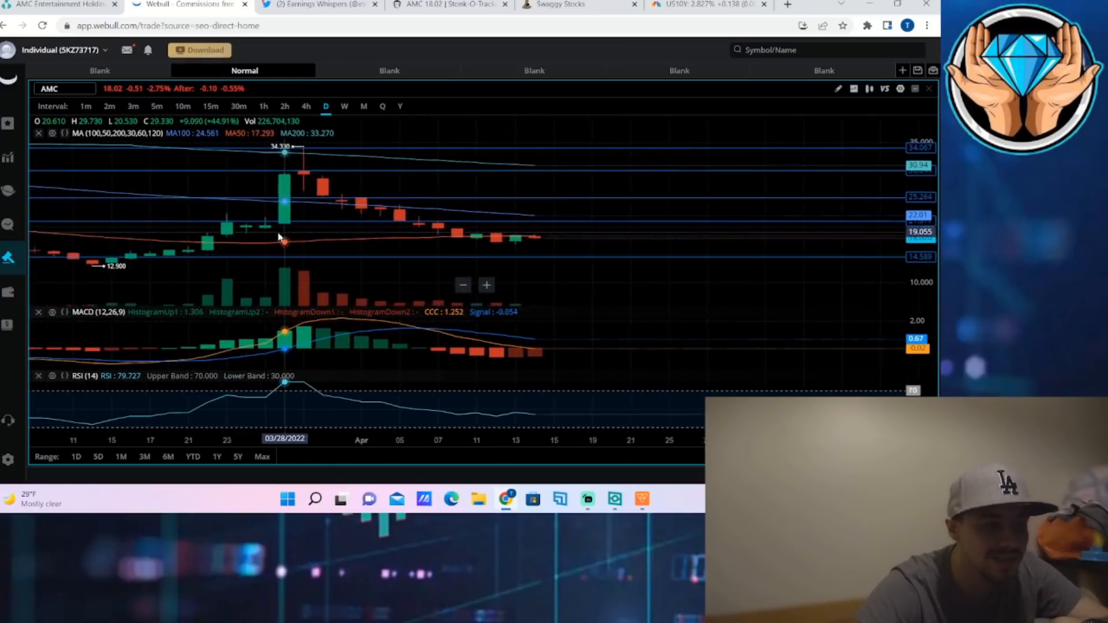
mouse_move(226, 242)
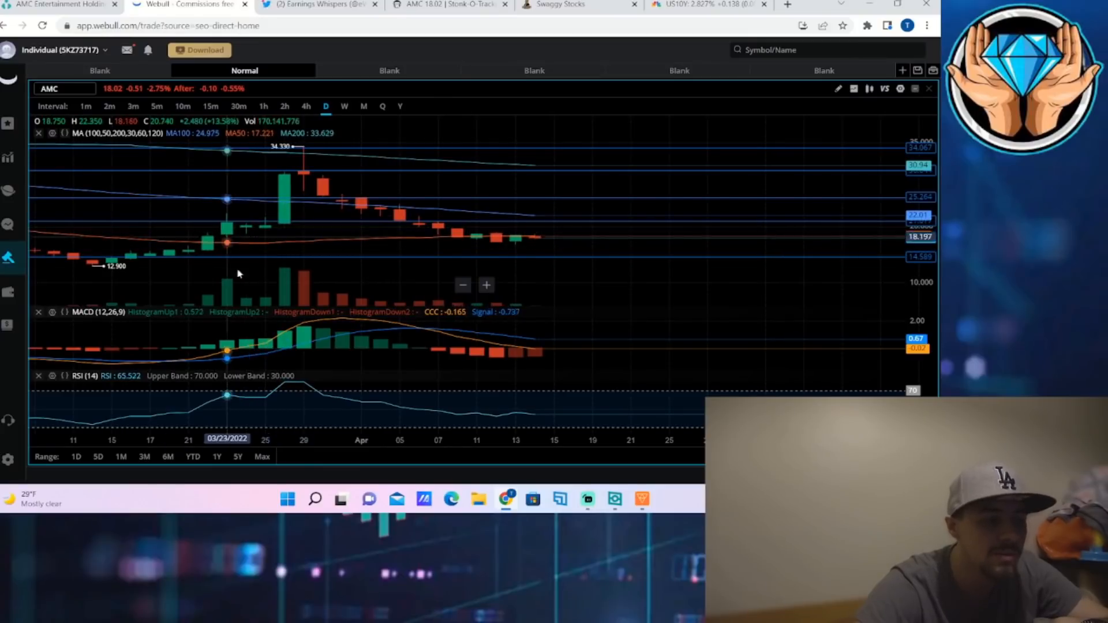
mouse_move(631, 245)
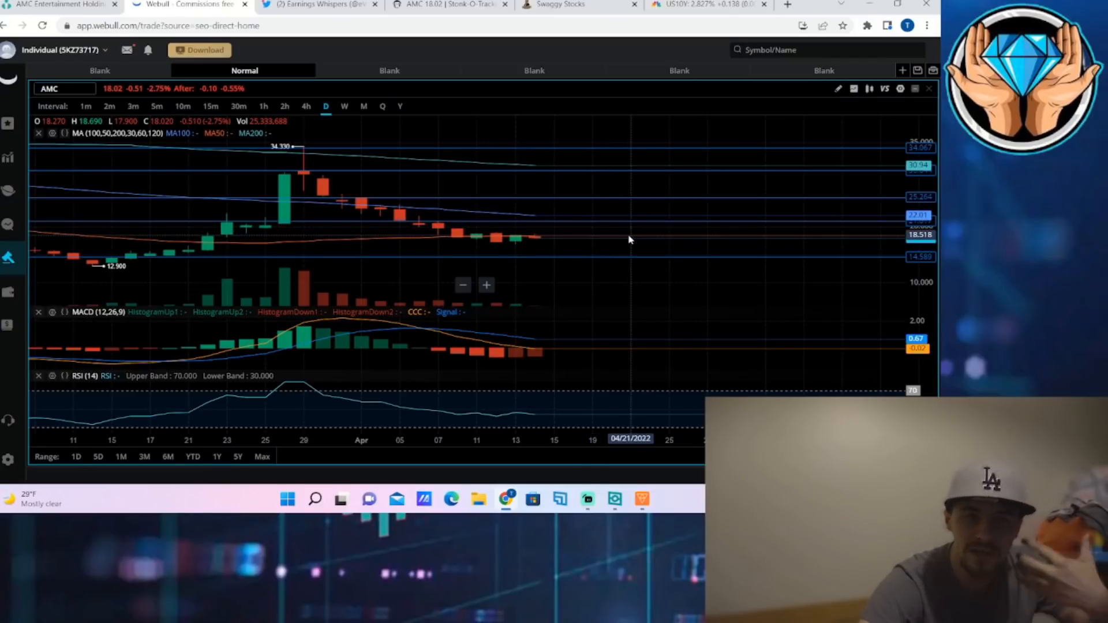
mouse_move(617, 229)
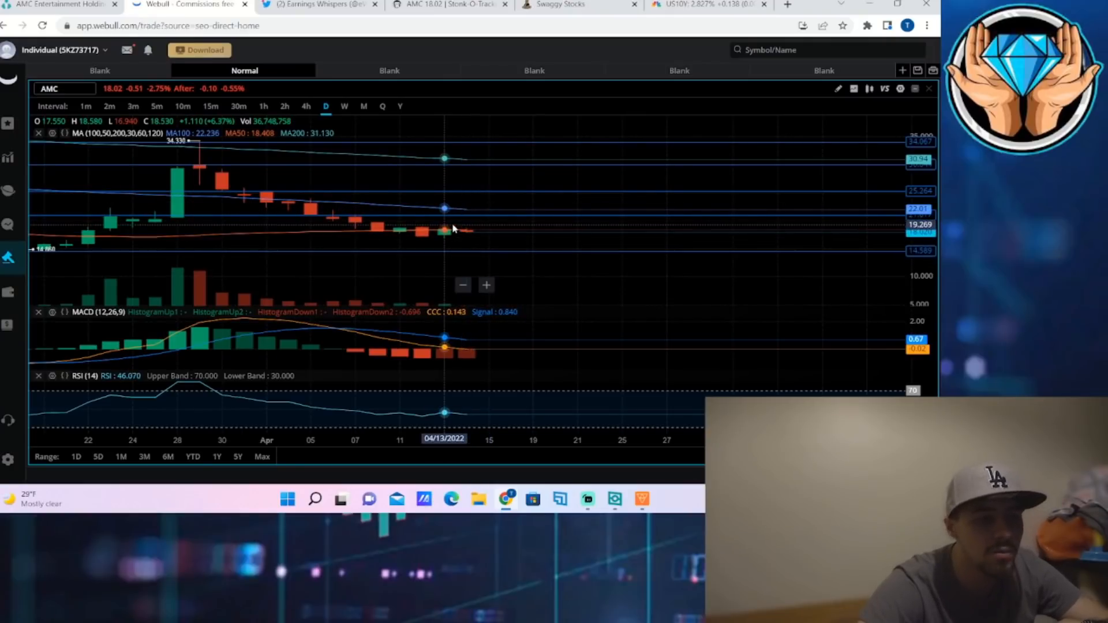
mouse_move(465, 222)
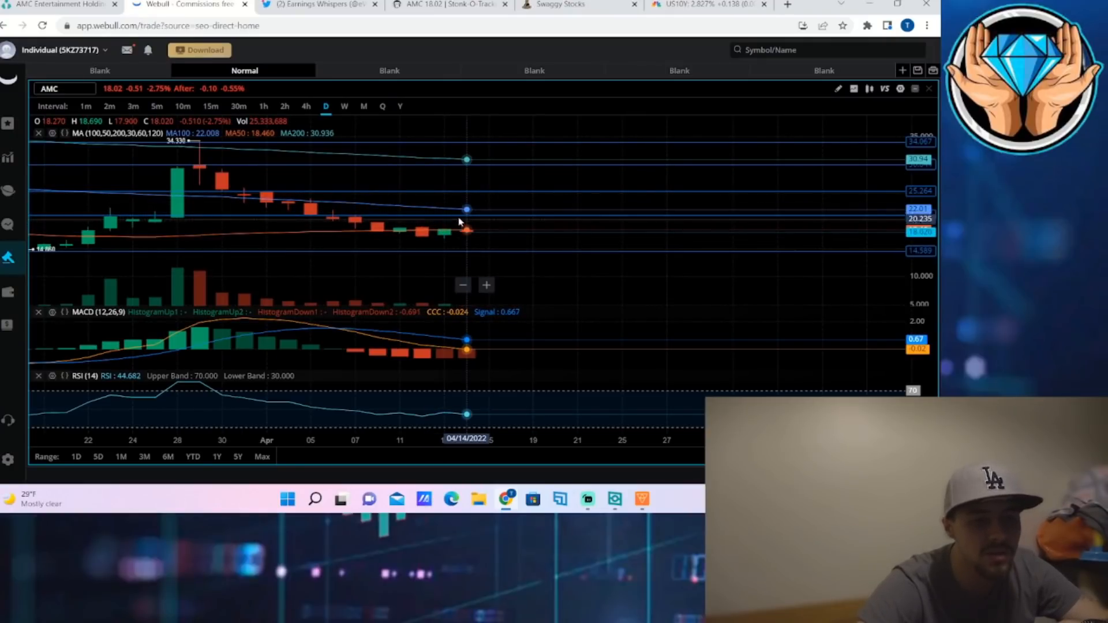
mouse_move(444, 205)
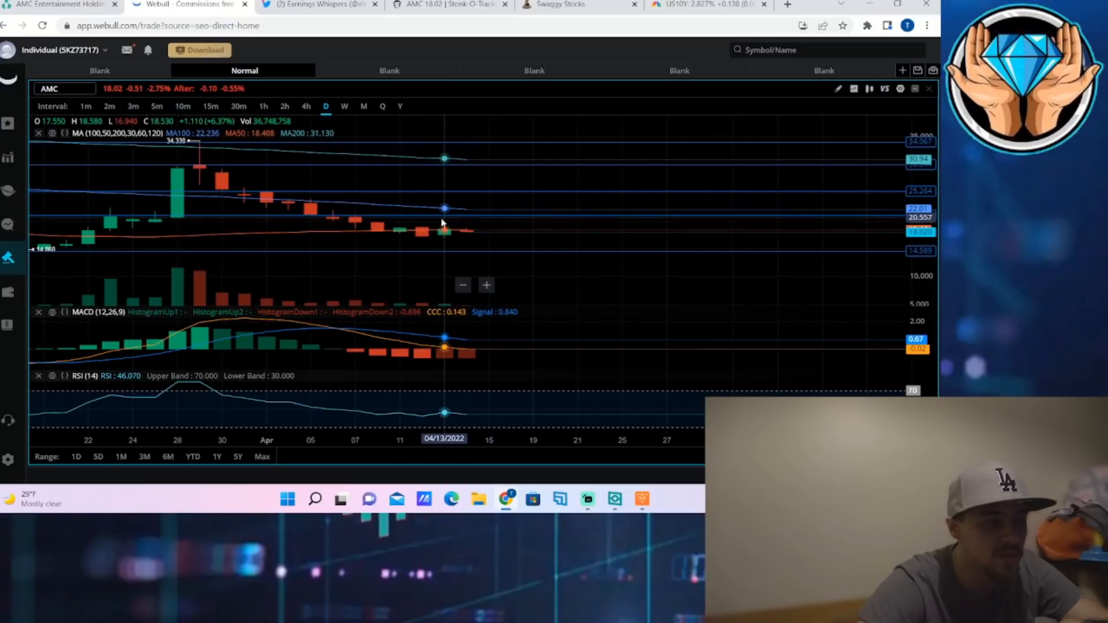
mouse_move(460, 218)
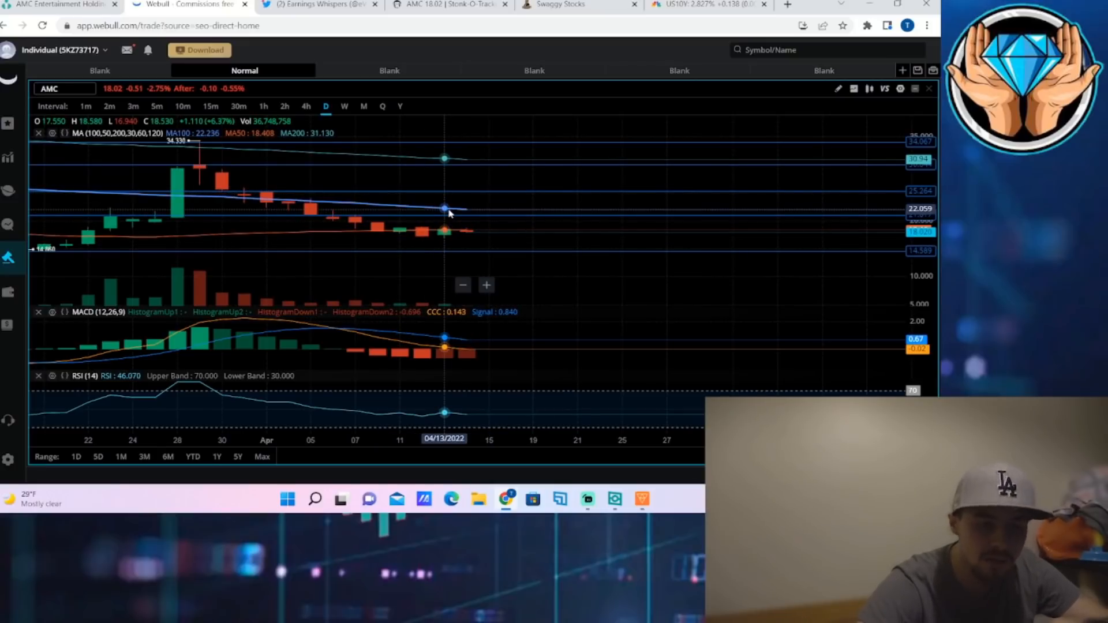
mouse_move(465, 211)
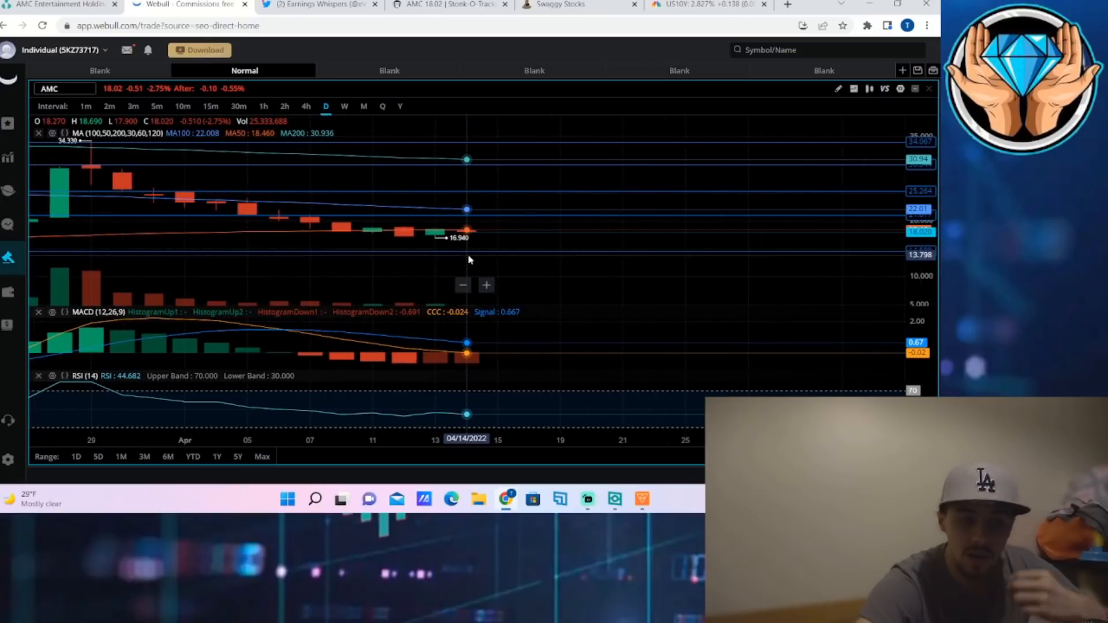
mouse_move(372, 364)
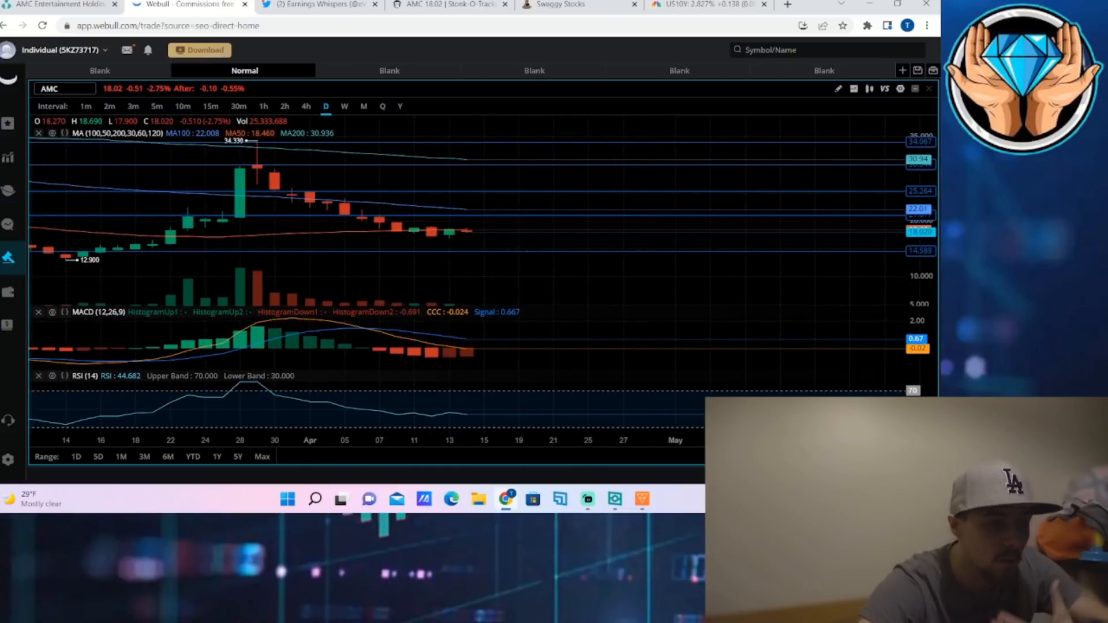
mouse_move(532, 499)
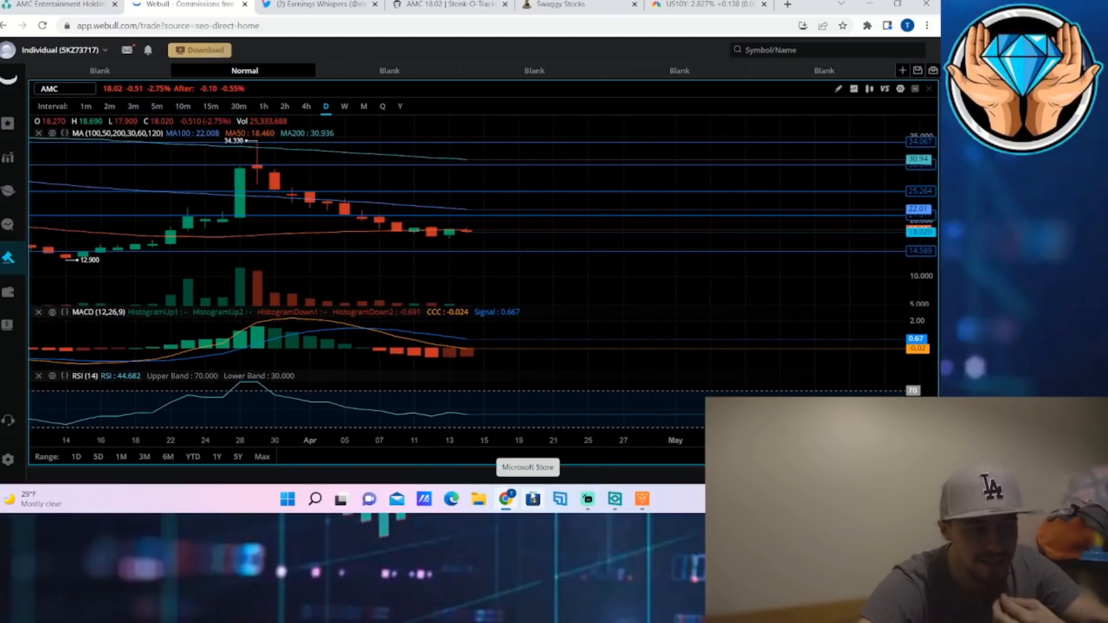